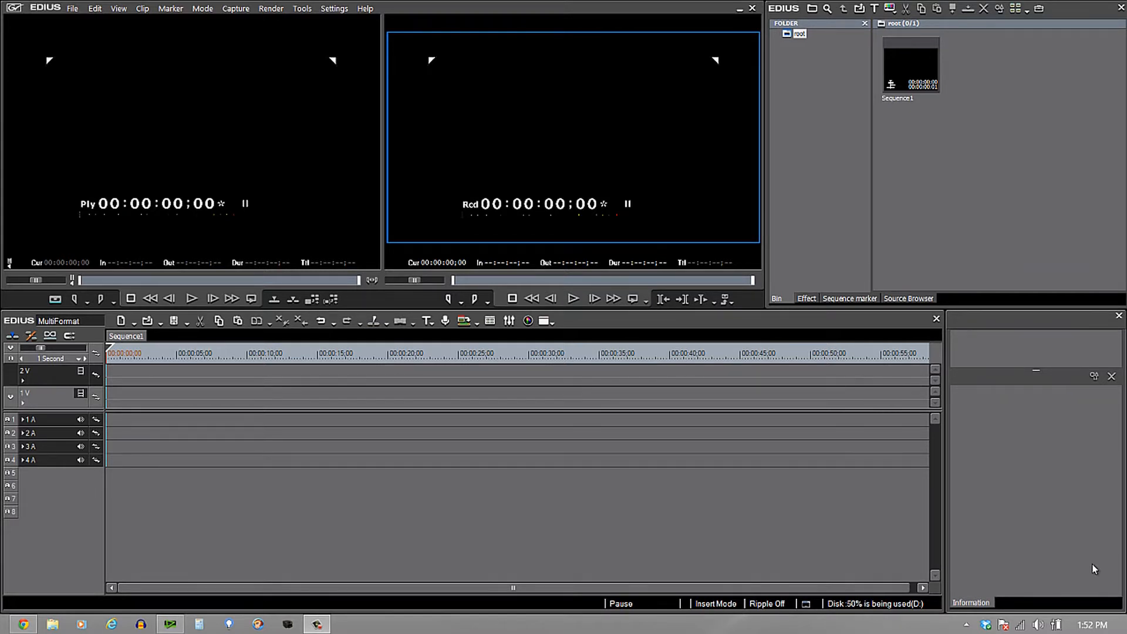
pyautogui.moveTo(1050, 124)
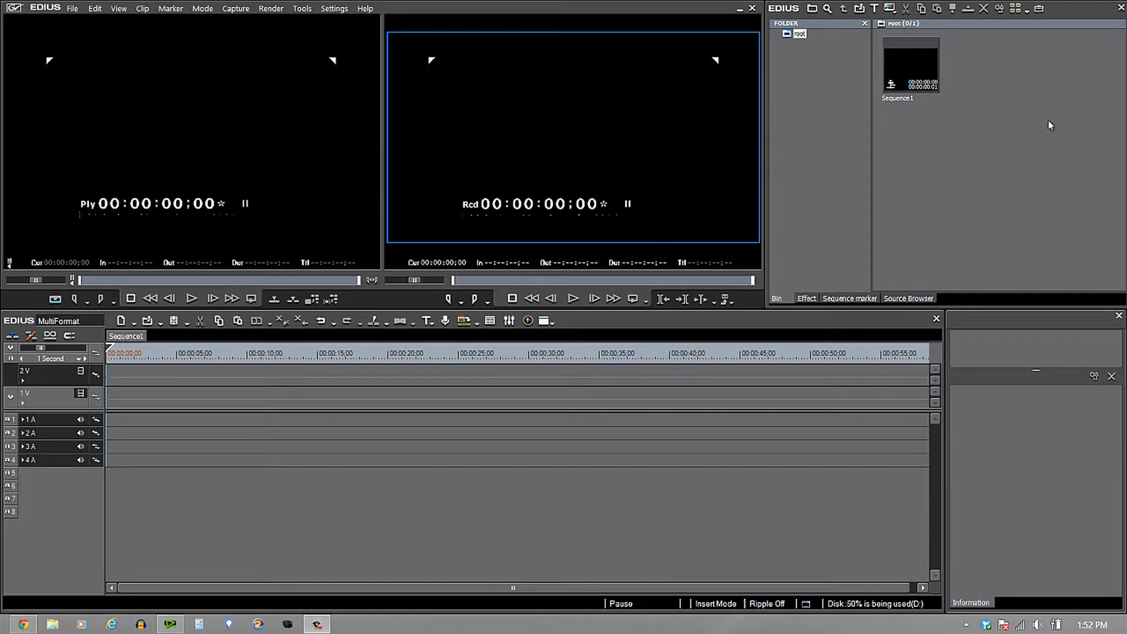
pyautogui.moveTo(1027, 175)
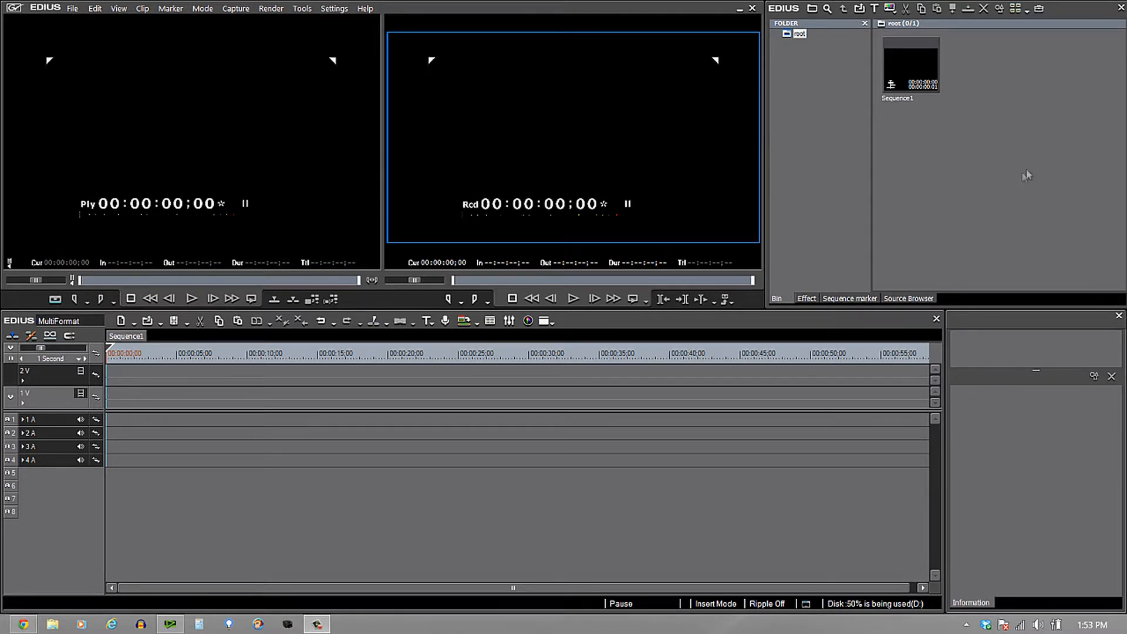
pyautogui.moveTo(943, 186)
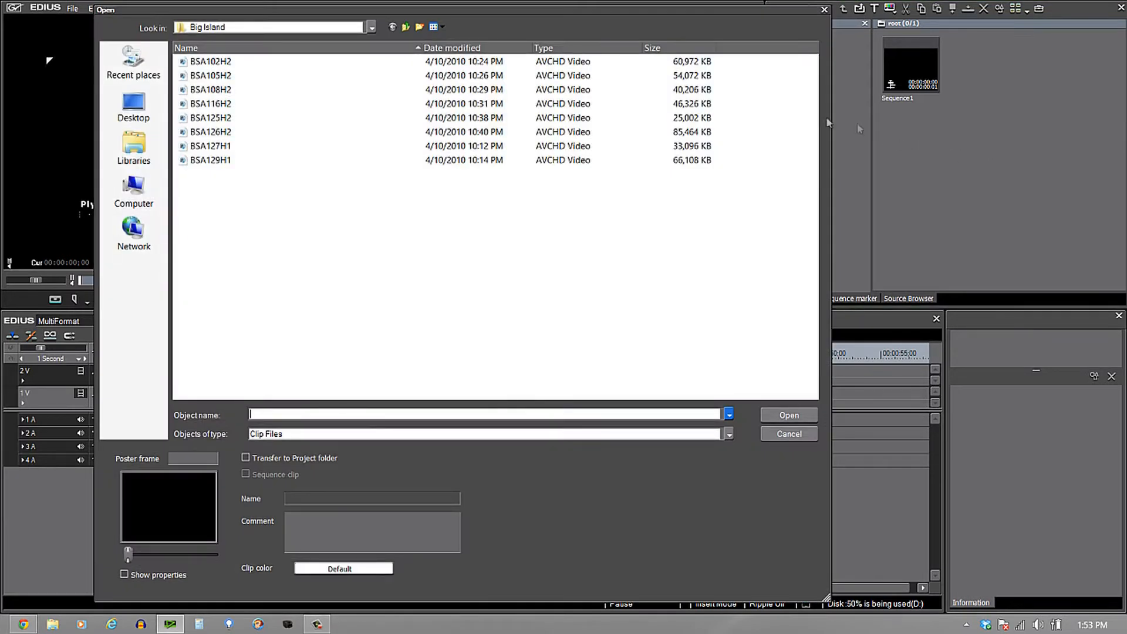
pyautogui.moveTo(281, 72)
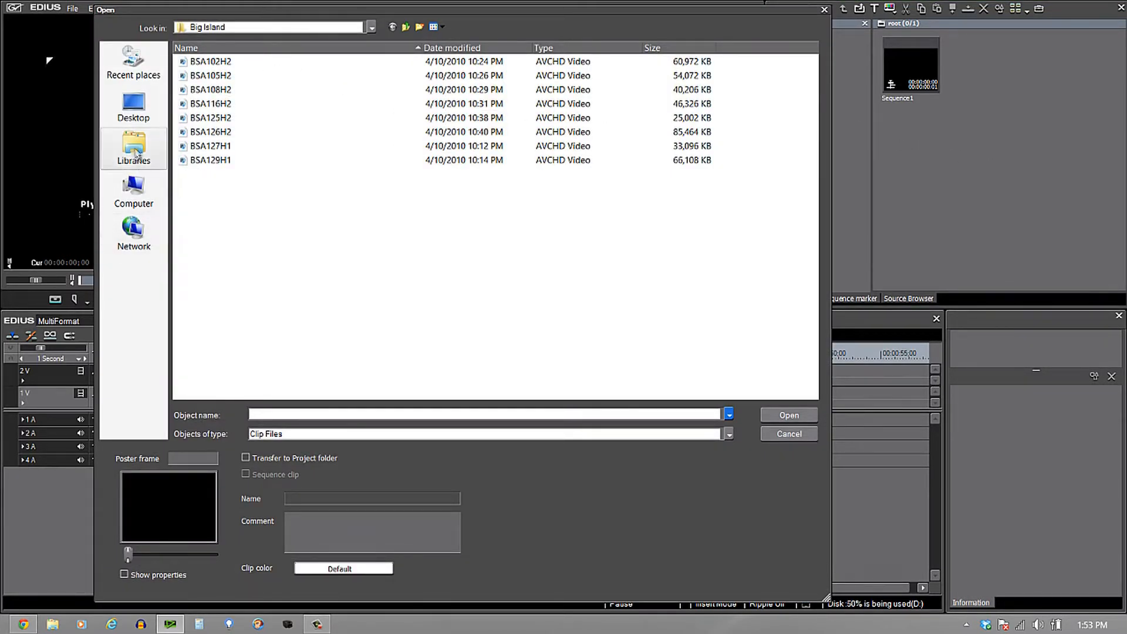
# - Import Exp0928_010 from Demo > HQX > Religious into the bin
pyautogui.click(406, 28)
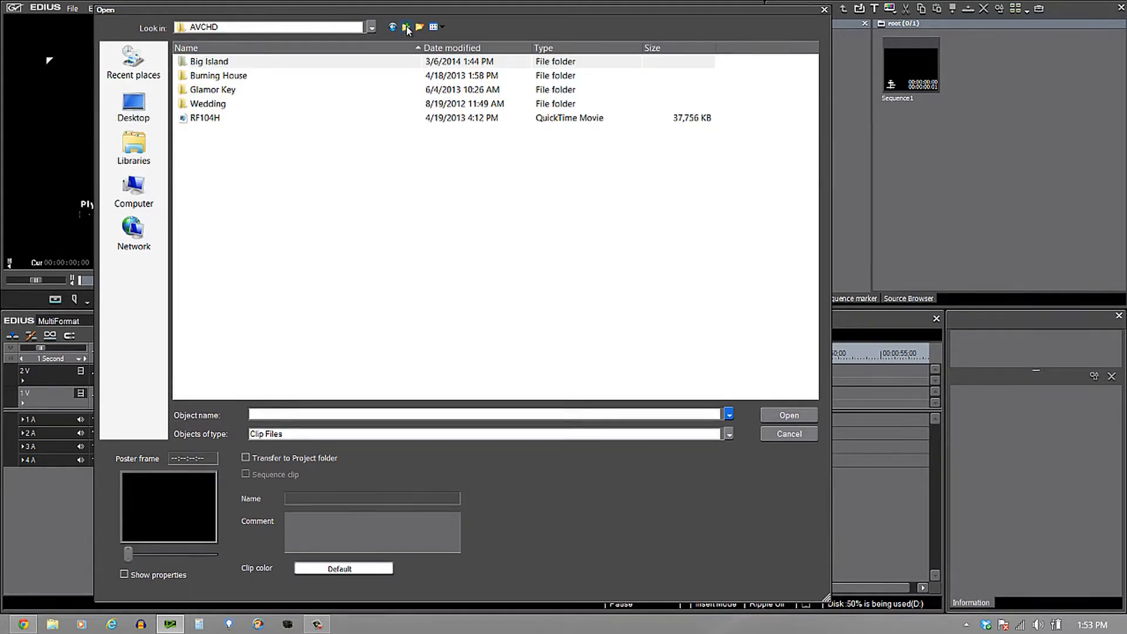
pyautogui.click(406, 27)
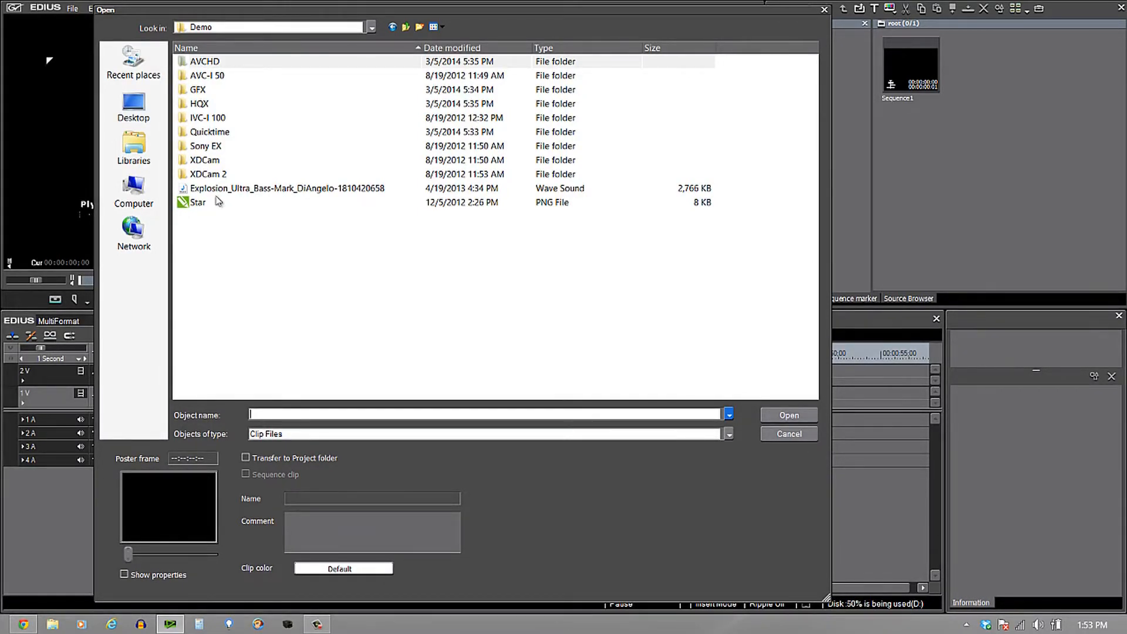
pyautogui.moveTo(201, 105)
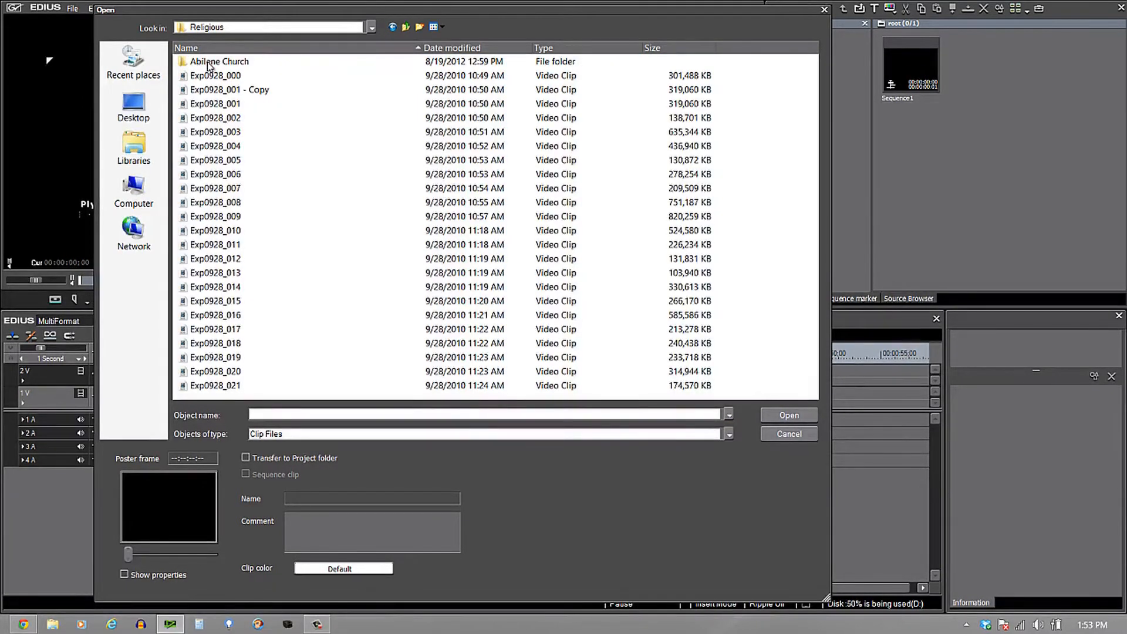
pyautogui.moveTo(220, 233)
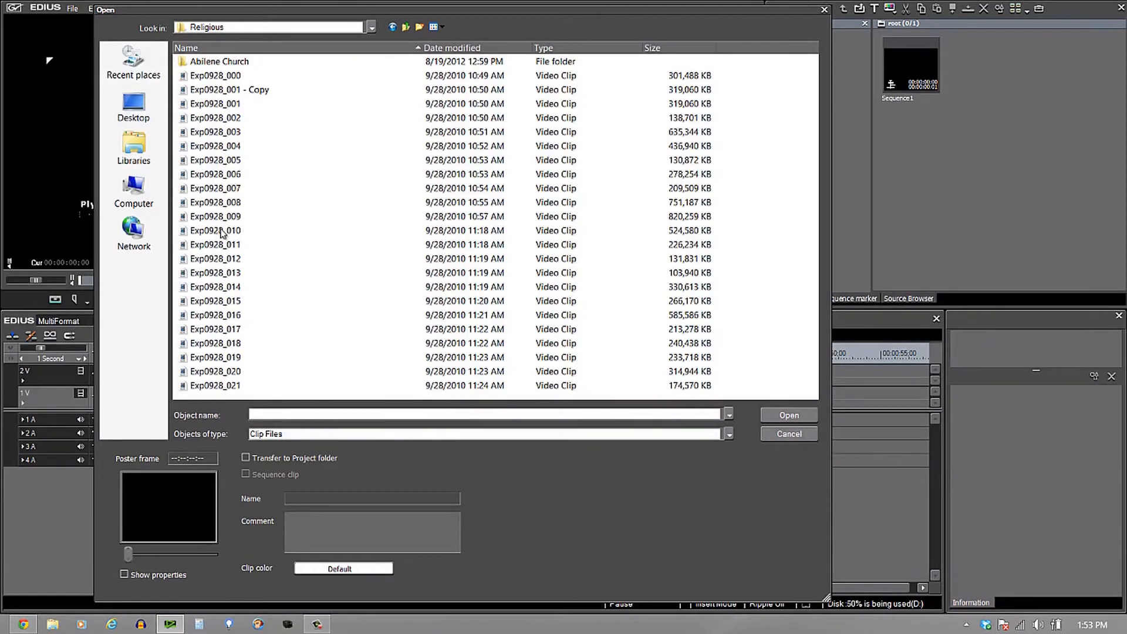
pyautogui.click(788, 415)
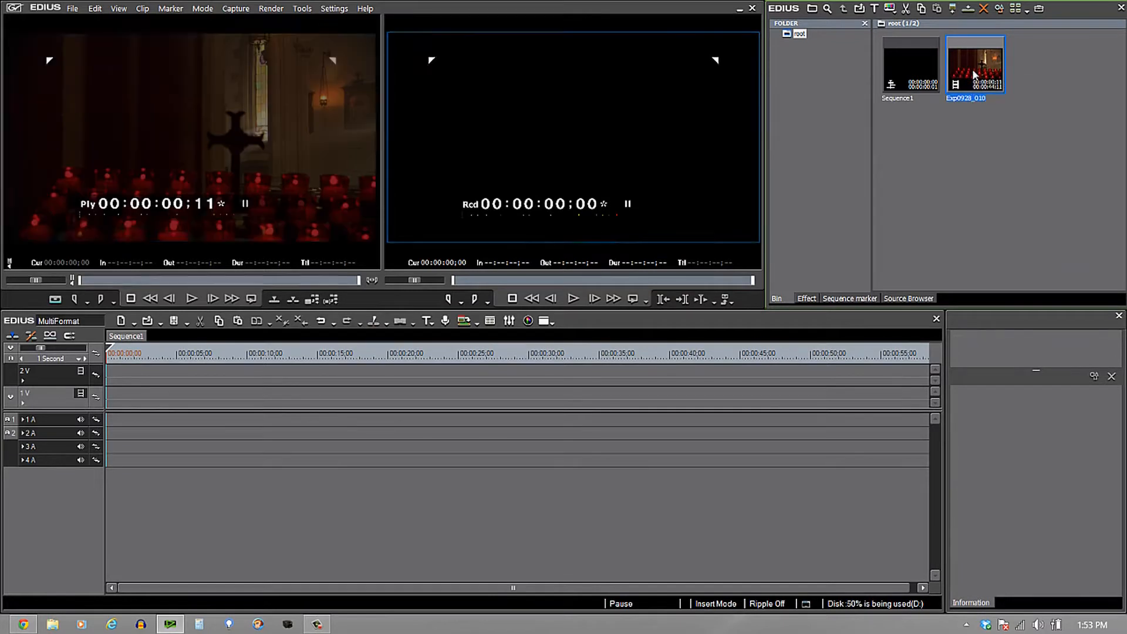
# - Put Exp0928_010 on track 1V and bring up Add Clip for the next import
pyautogui.doubleClick(976, 64)
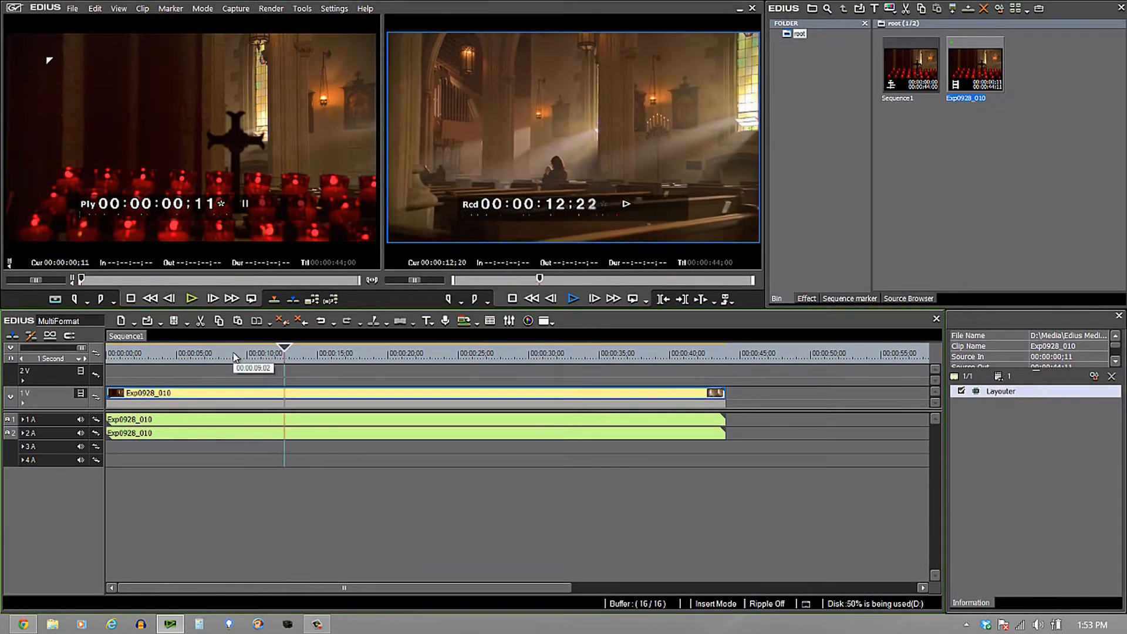
pyautogui.click(573, 299)
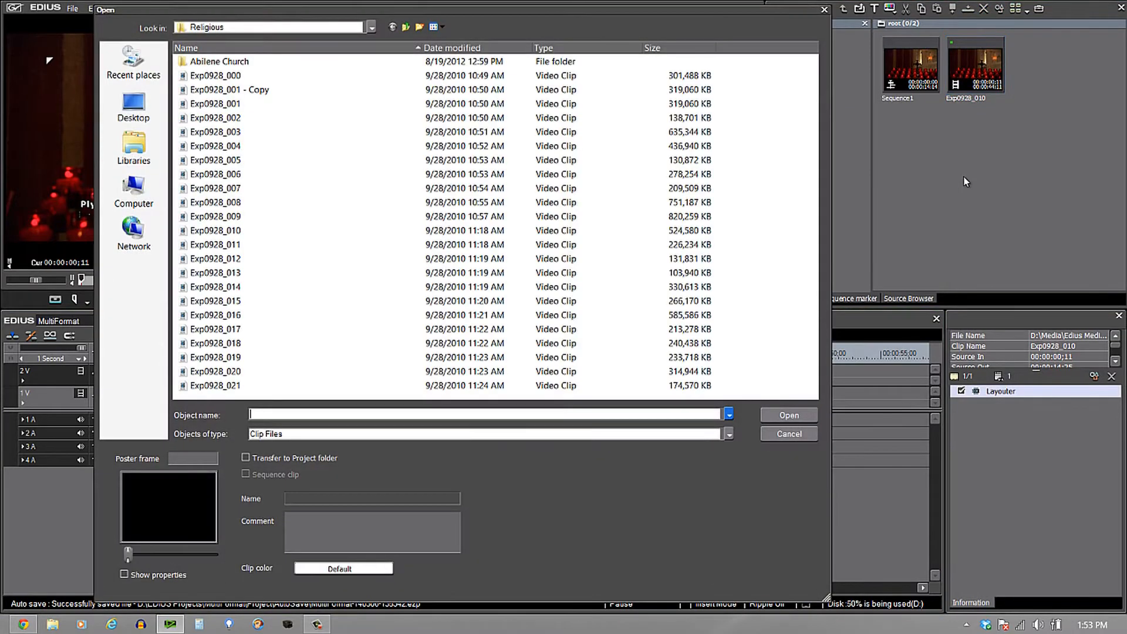
# - Import BSA105H2 from AVCHD > Big Island and place it after Exp0928_010 on 1V
pyautogui.click(406, 27)
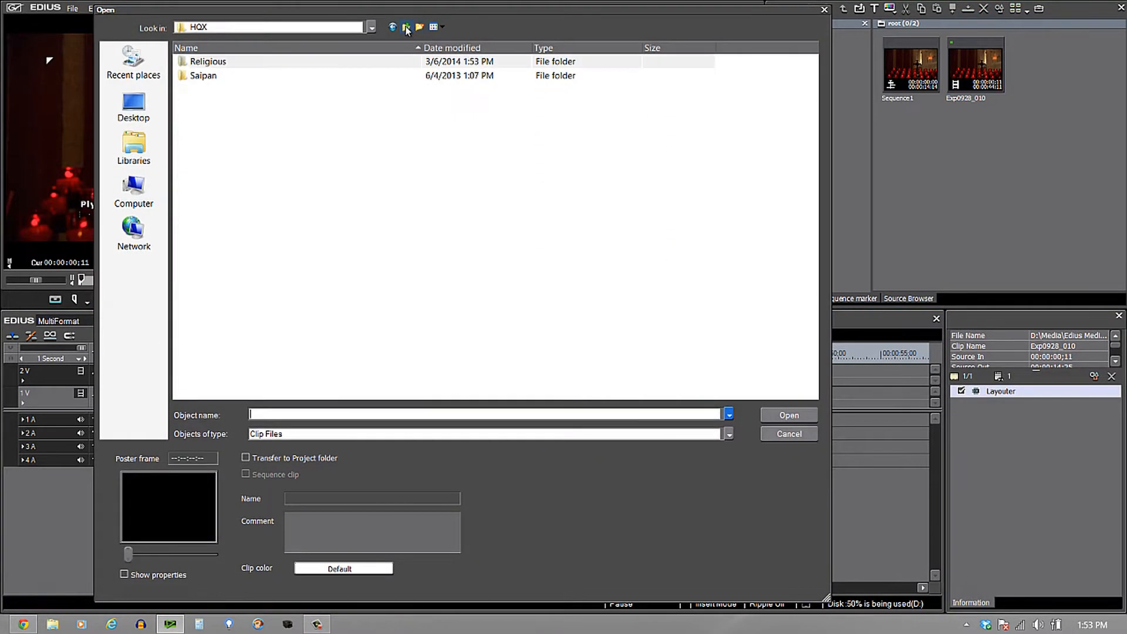
pyautogui.click(407, 28)
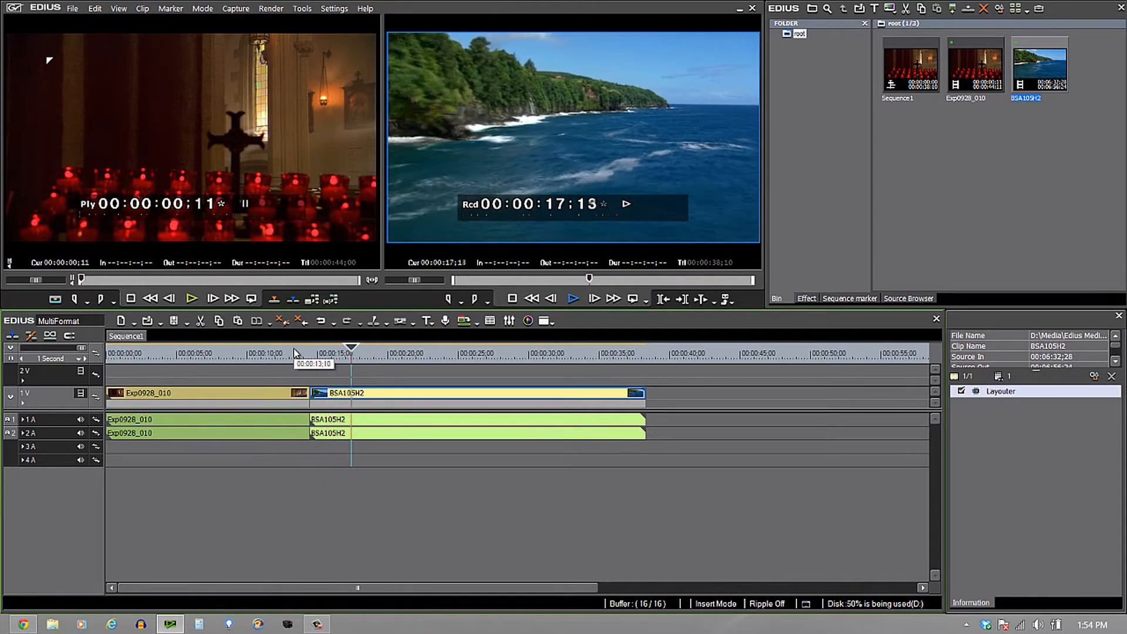
pyautogui.click(574, 298)
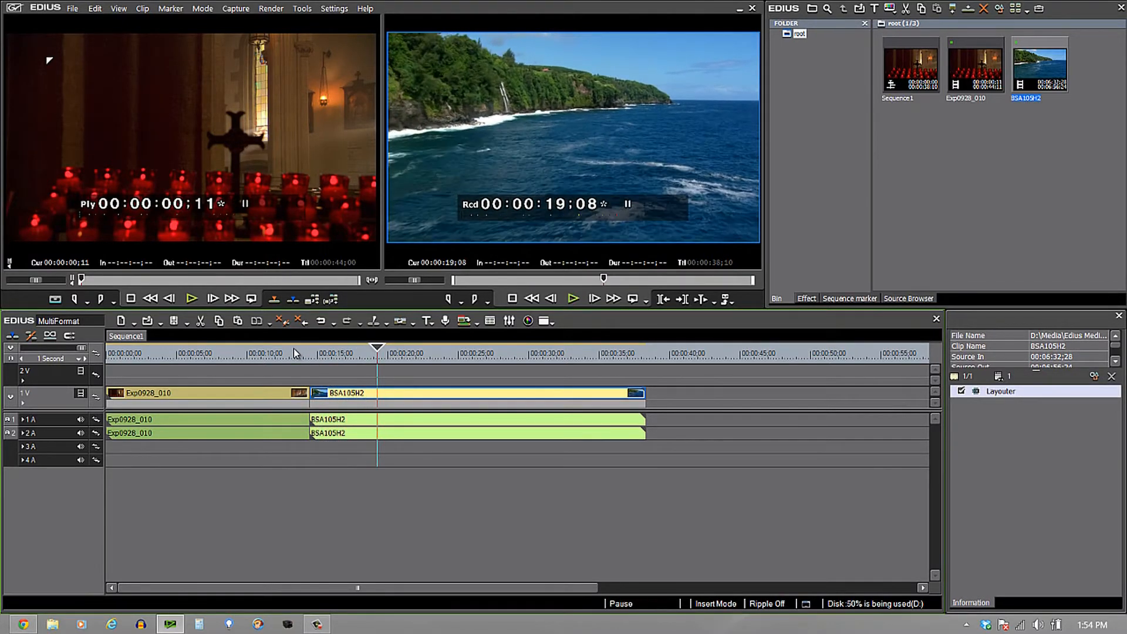
pyautogui.click(356, 352)
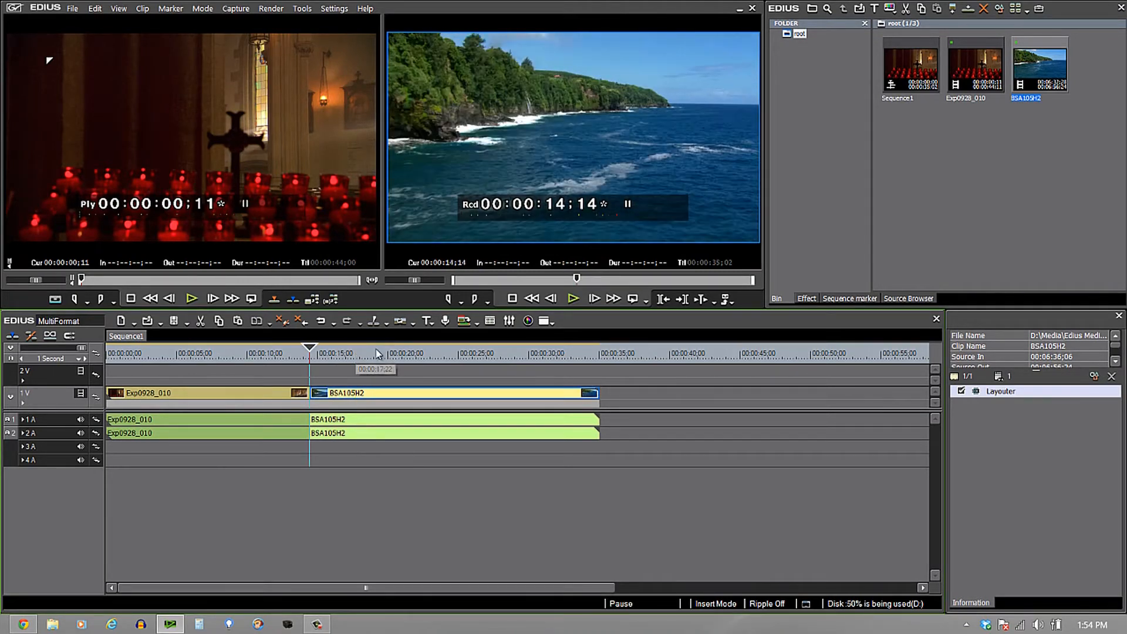
# - Apply the 2D Dissolve transition at the cut between Exp0928_010 and BSA105H2
pyautogui.click(805, 298)
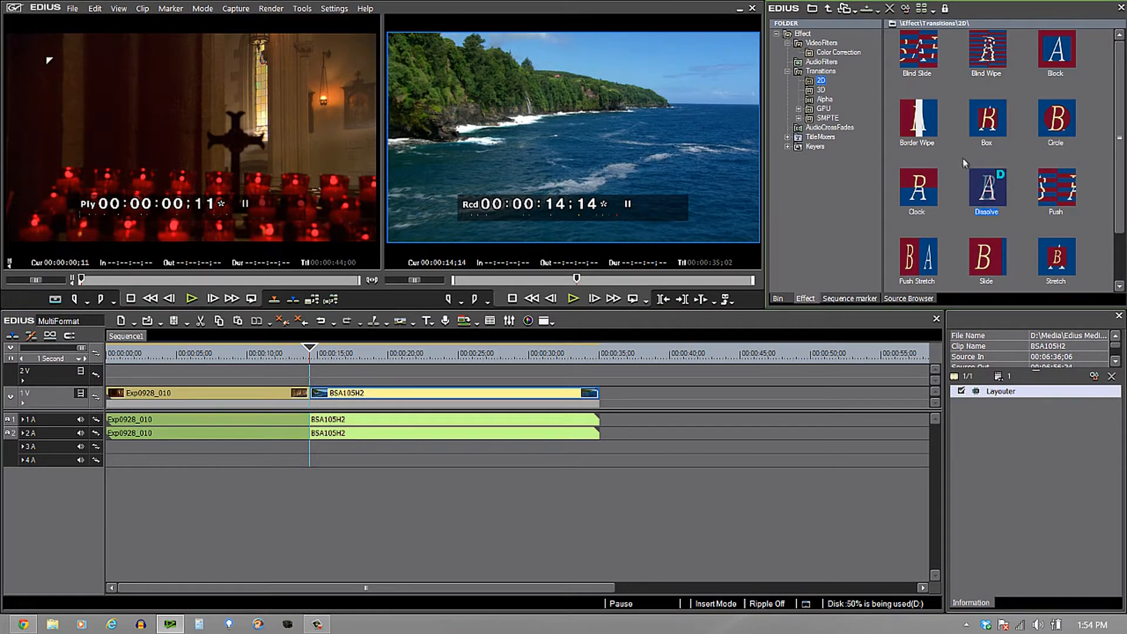
pyautogui.click(986, 188)
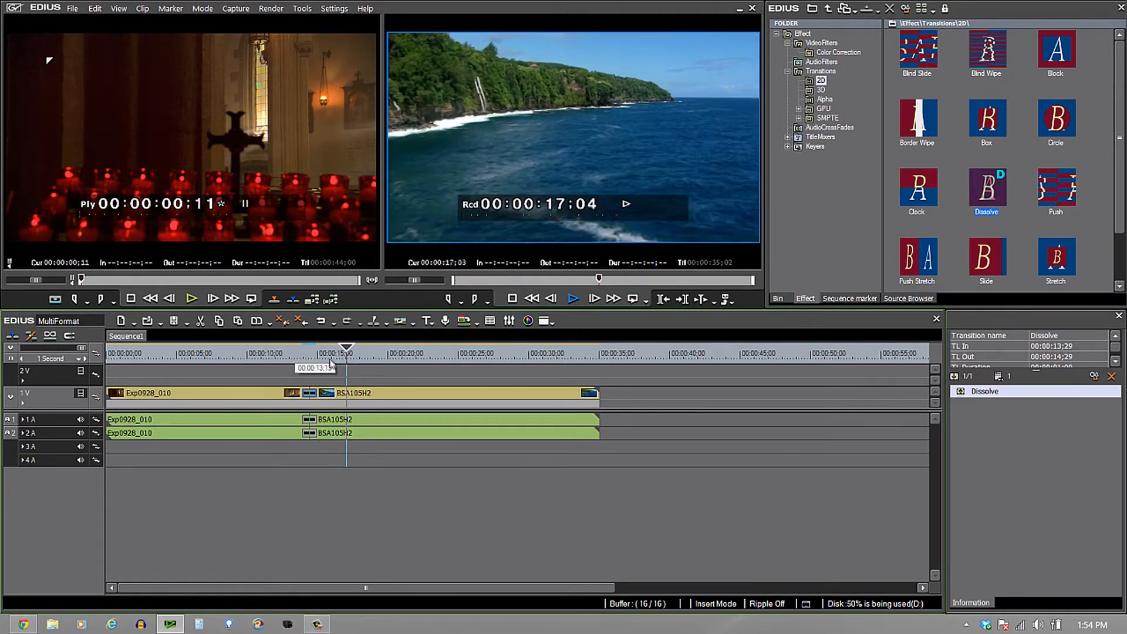
pyautogui.click(573, 297)
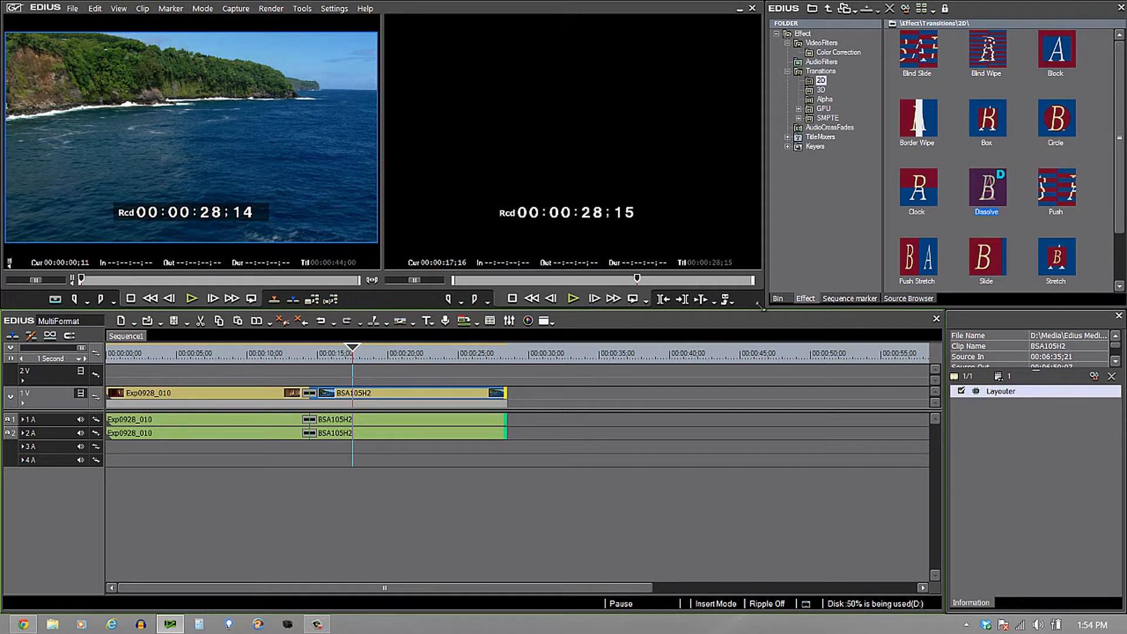
# - Switch from the Bin to the Source Browser and expand the XDCAM EX source
pyautogui.click(777, 298)
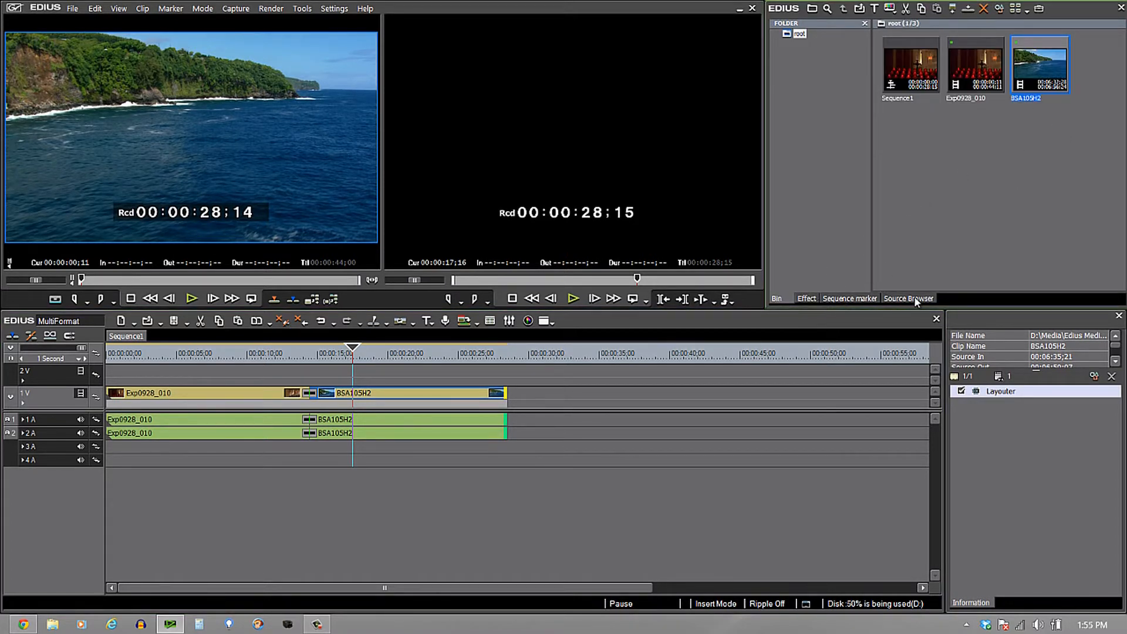
pyautogui.click(908, 298)
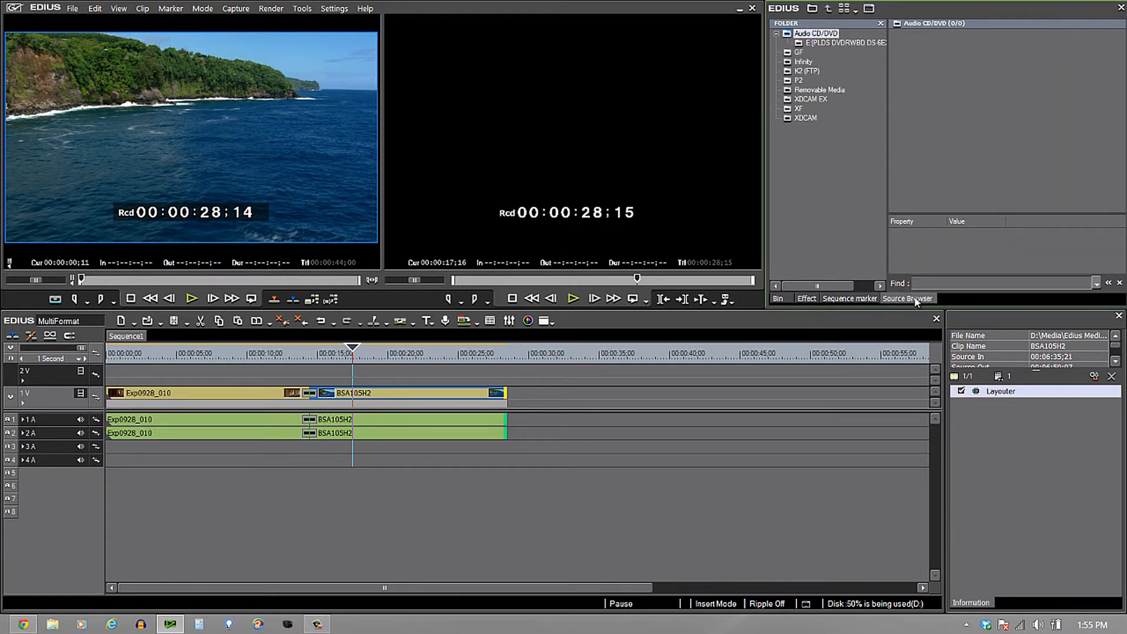
pyautogui.moveTo(949, 120)
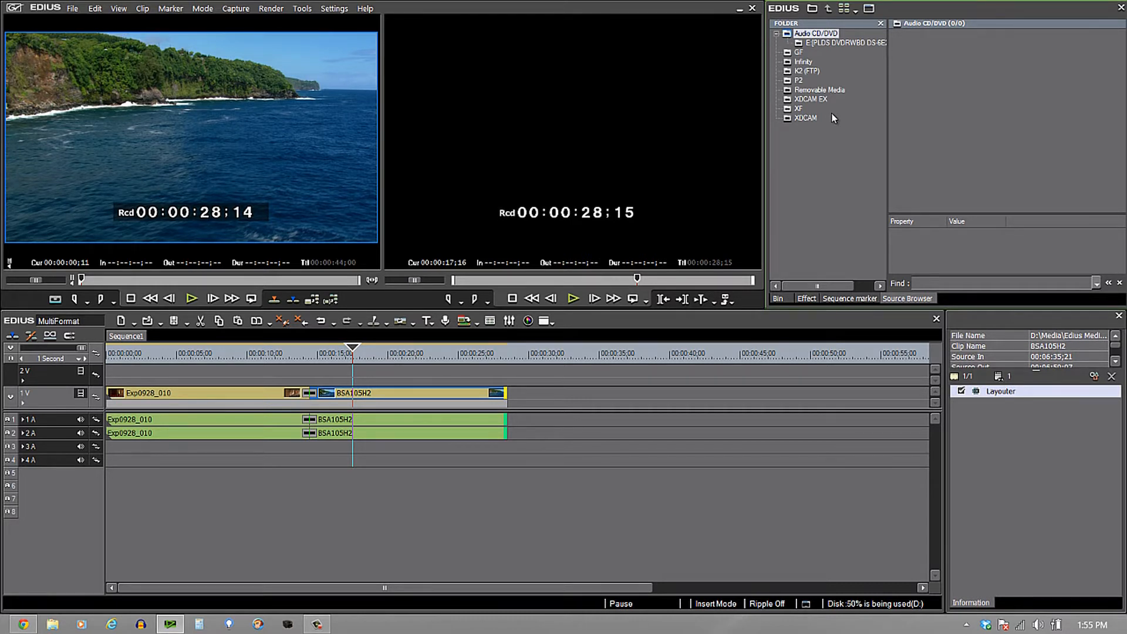
pyautogui.moveTo(795, 109)
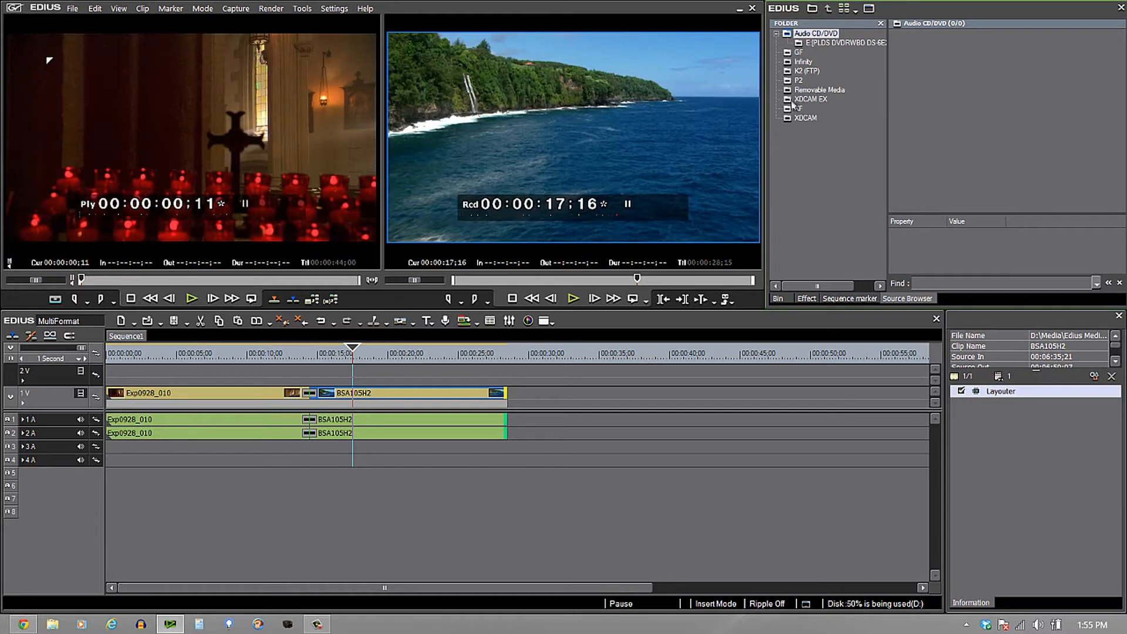
pyautogui.click(780, 99)
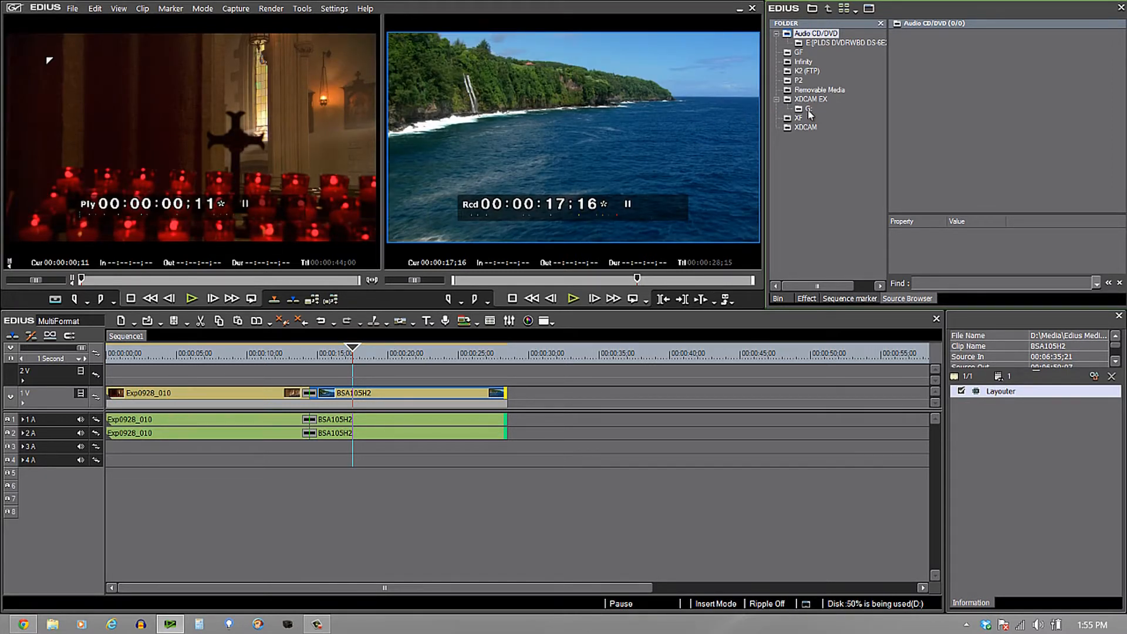
# - Select the XDCAM EX G: drive to show its Footage clip
pyautogui.click(808, 108)
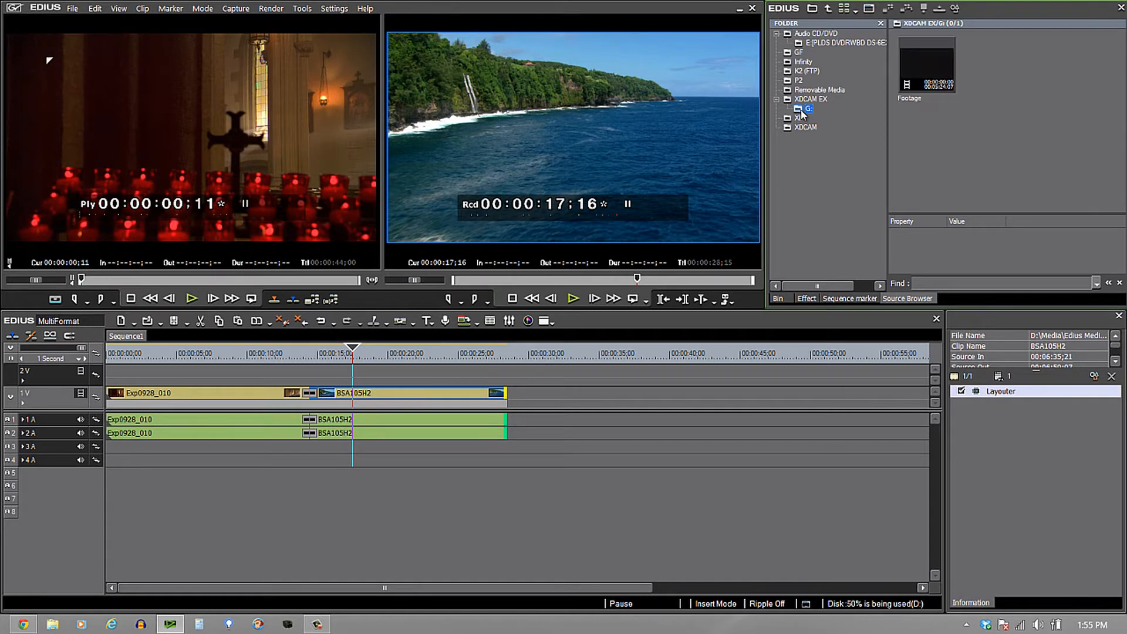
pyautogui.moveTo(914, 97)
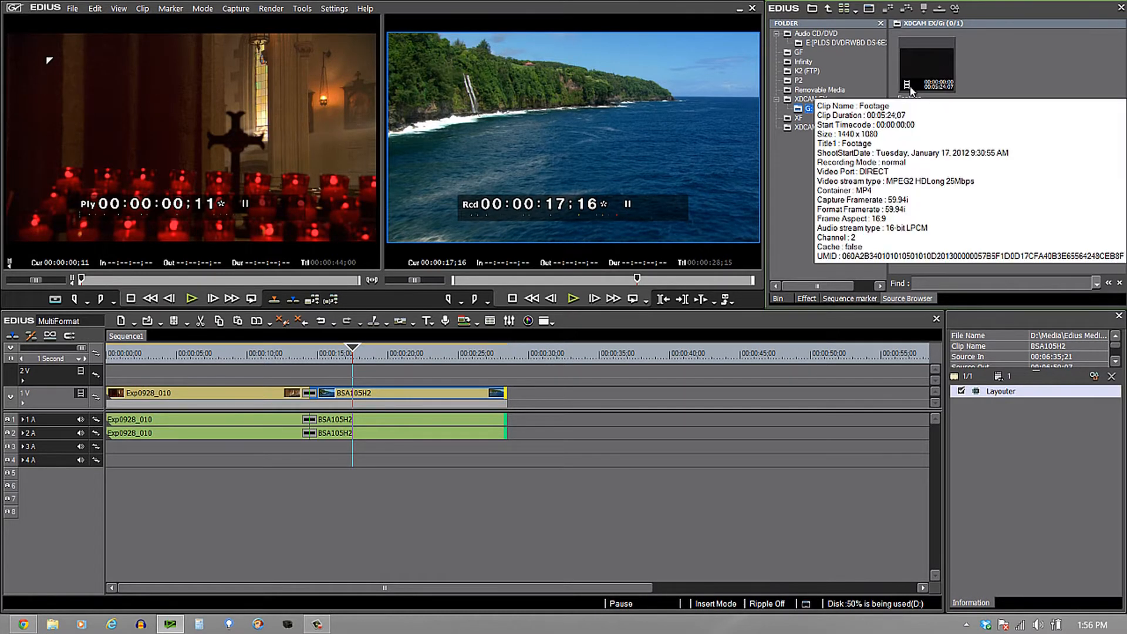
pyautogui.moveTo(976, 77)
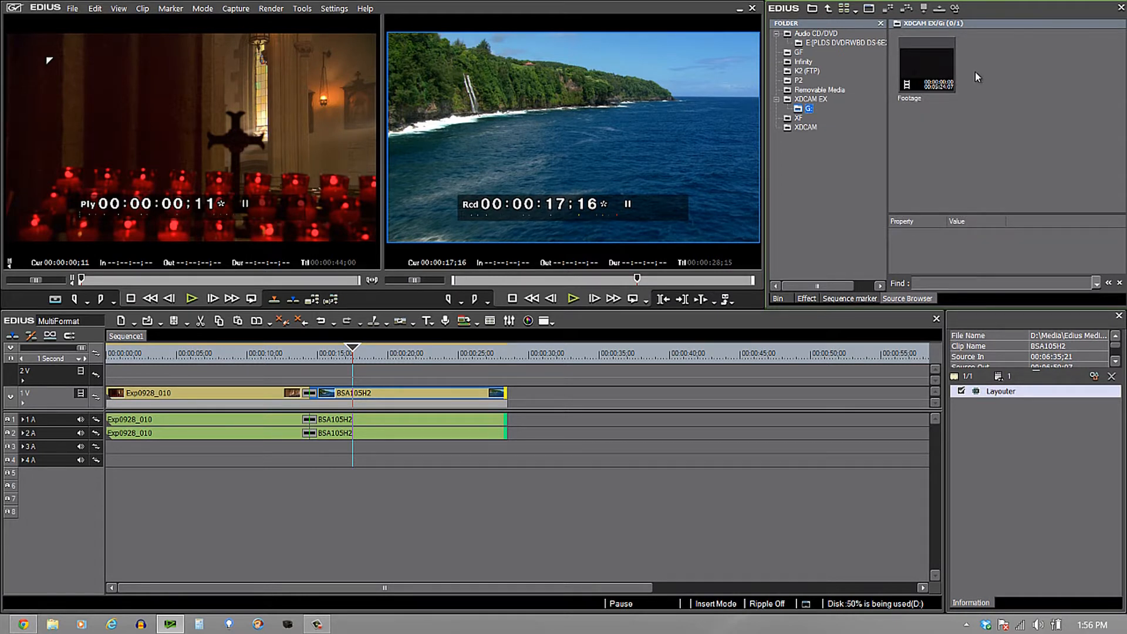
pyautogui.moveTo(954, 64)
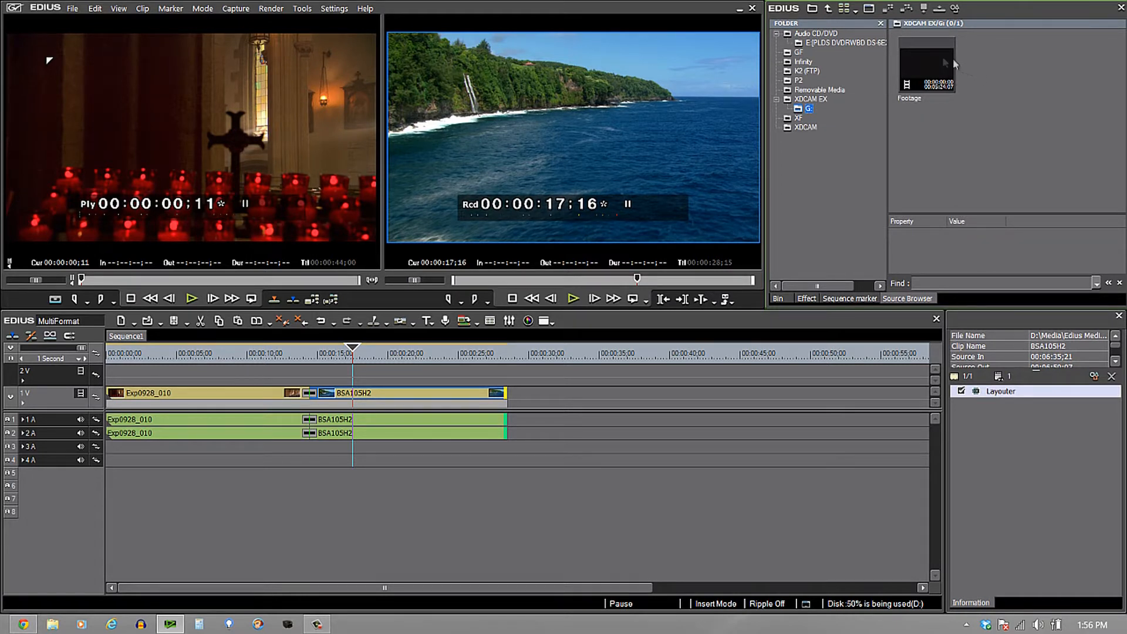
pyautogui.moveTo(992, 84)
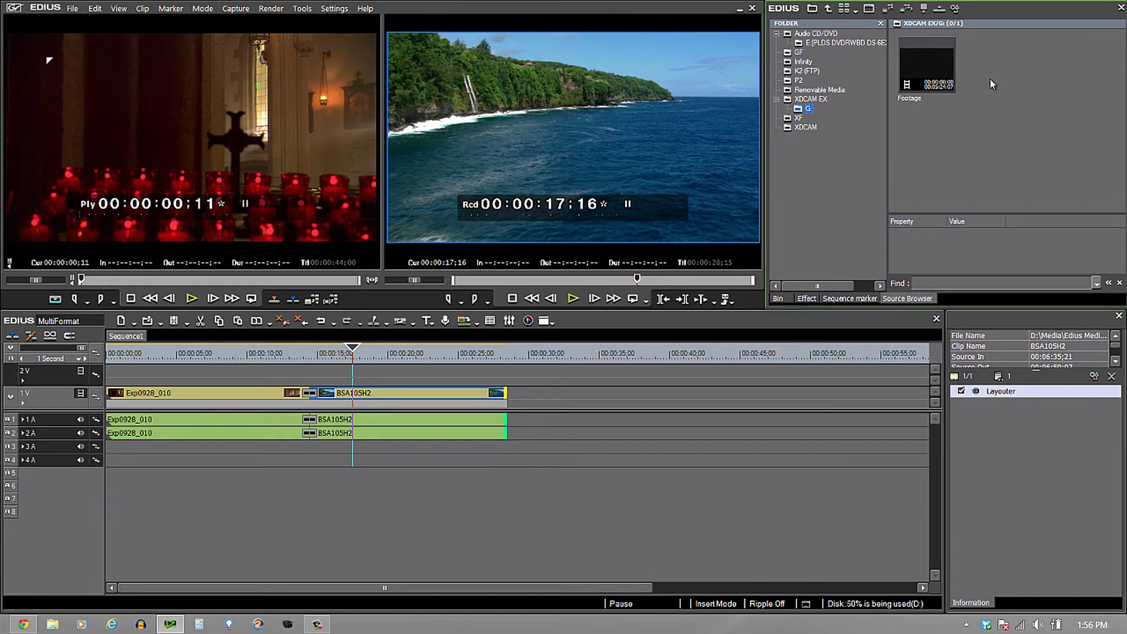
pyautogui.moveTo(973, 81)
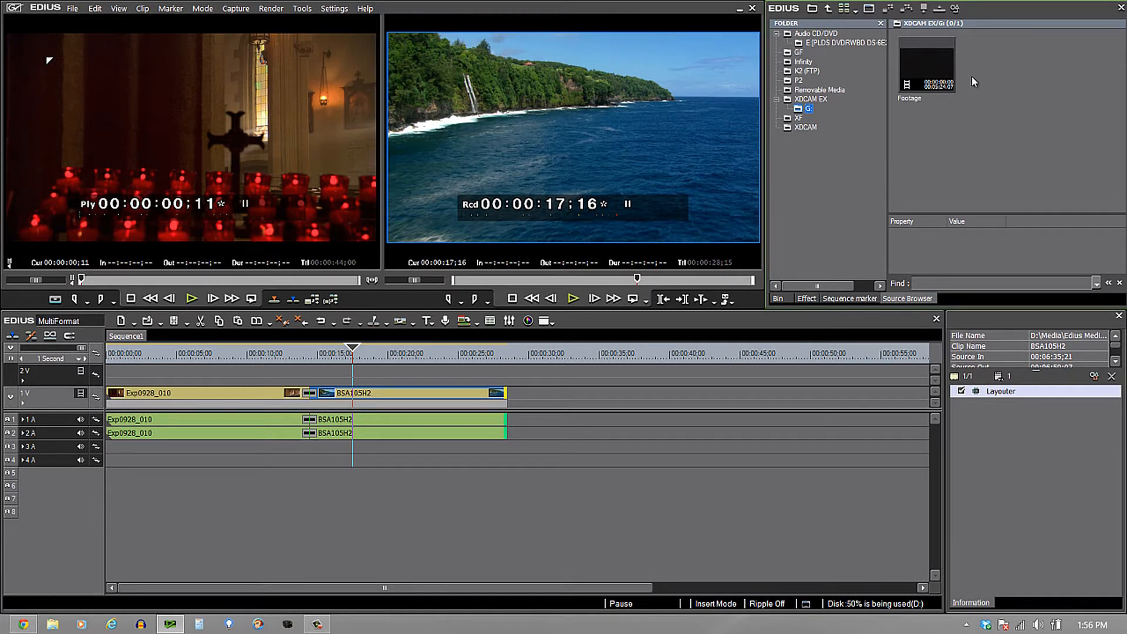
# - Add and transfer the XDCAM EX Footage clip to the bin, and follow its progress
pyautogui.rightClick(926, 64)
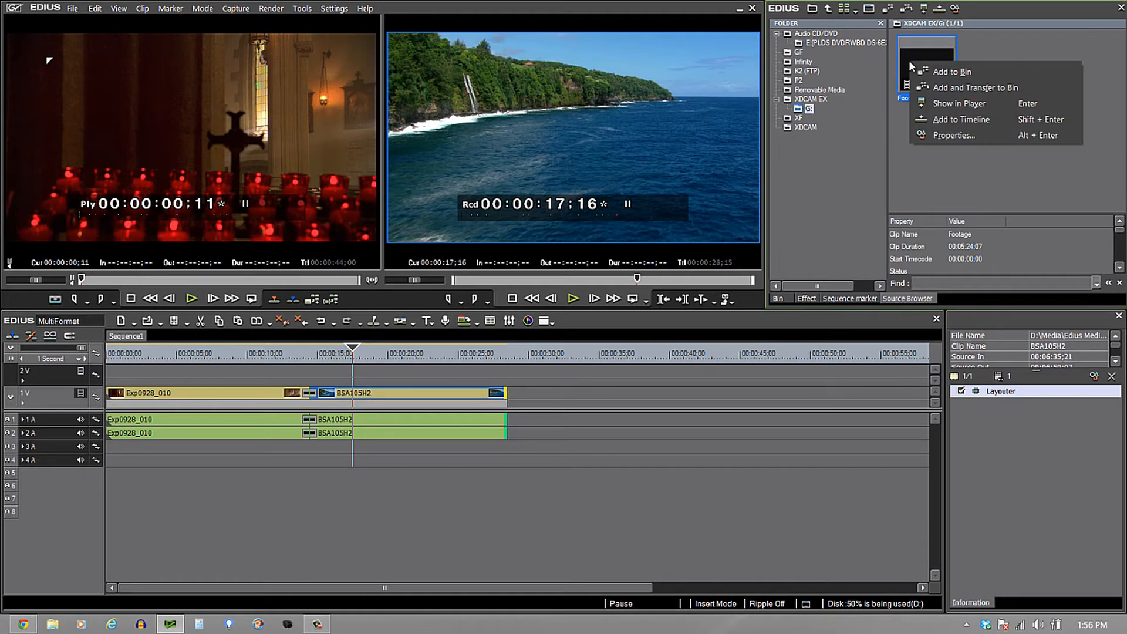
pyautogui.moveTo(978, 88)
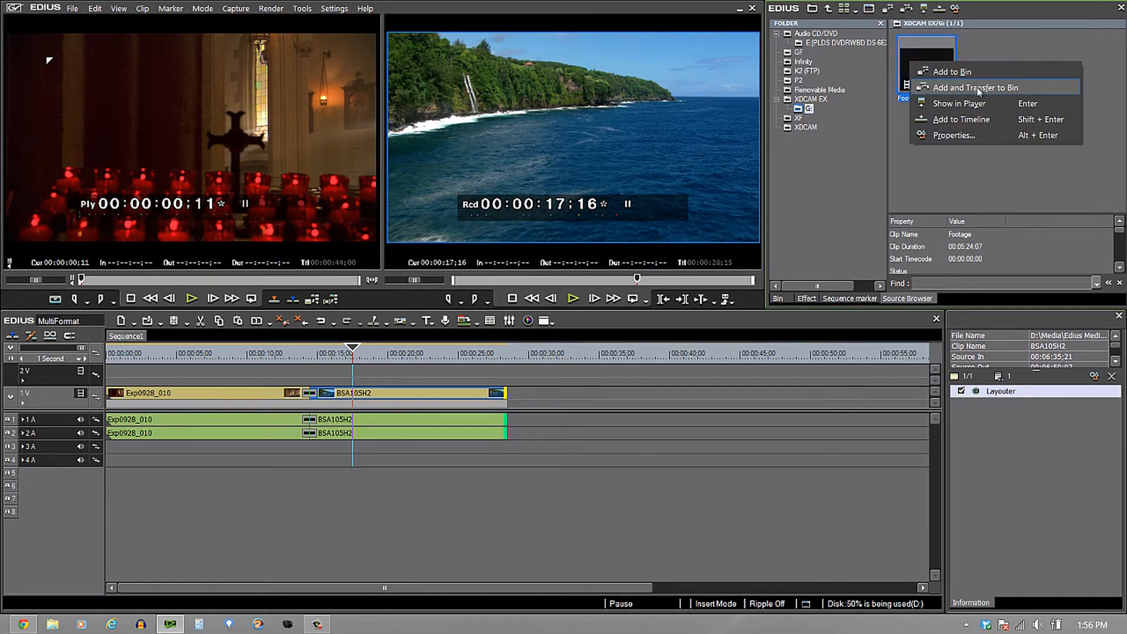
pyautogui.click(976, 88)
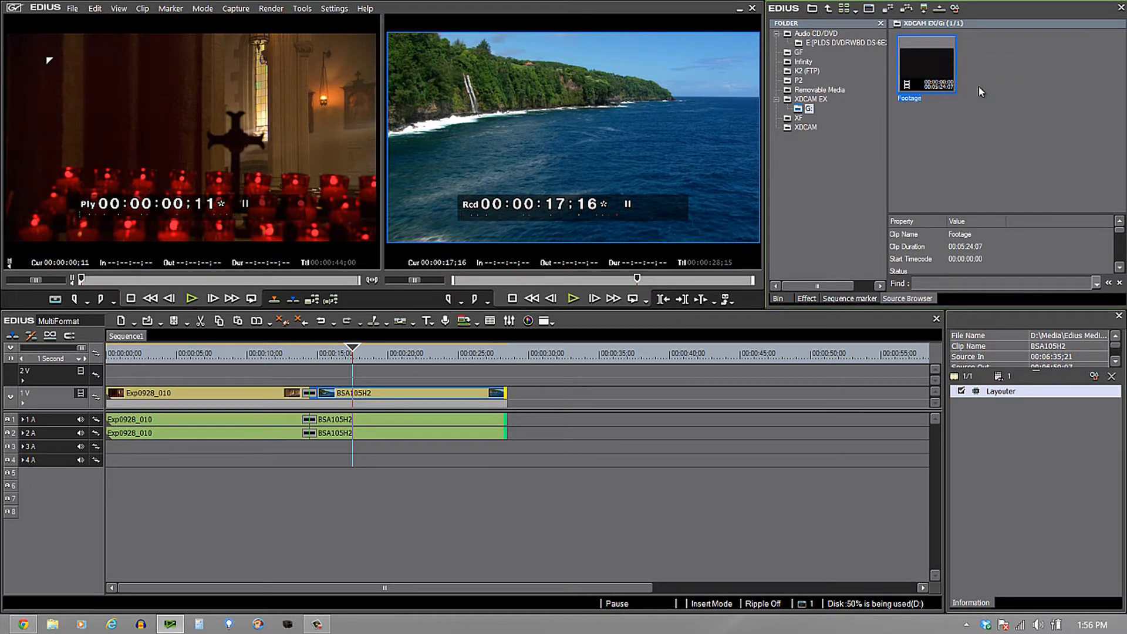
pyautogui.click(776, 298)
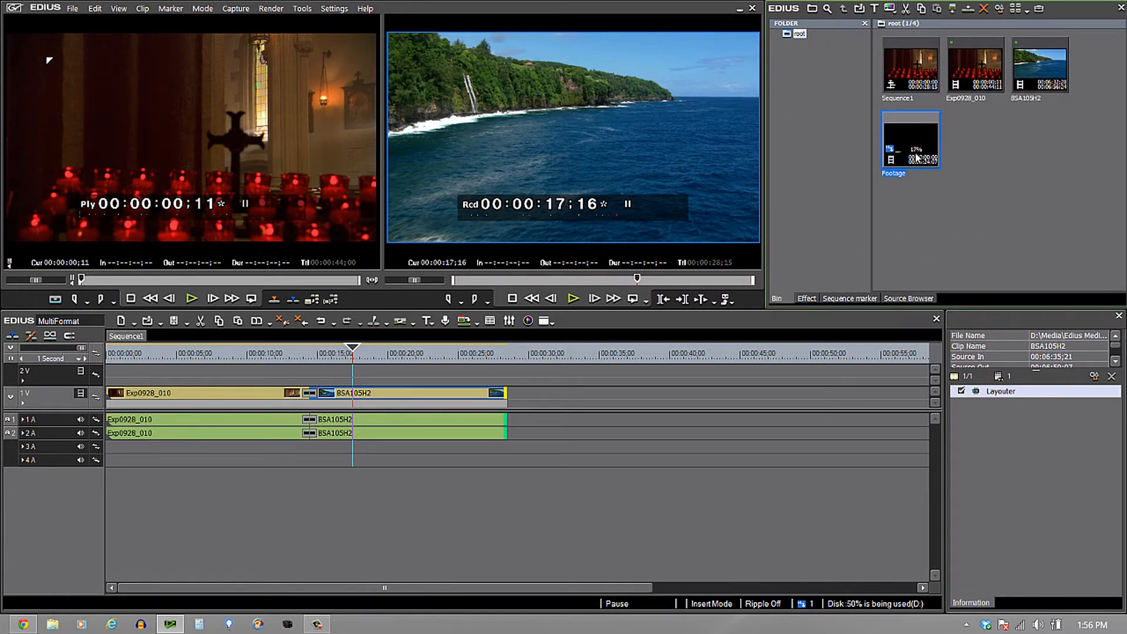
pyautogui.moveTo(913, 154)
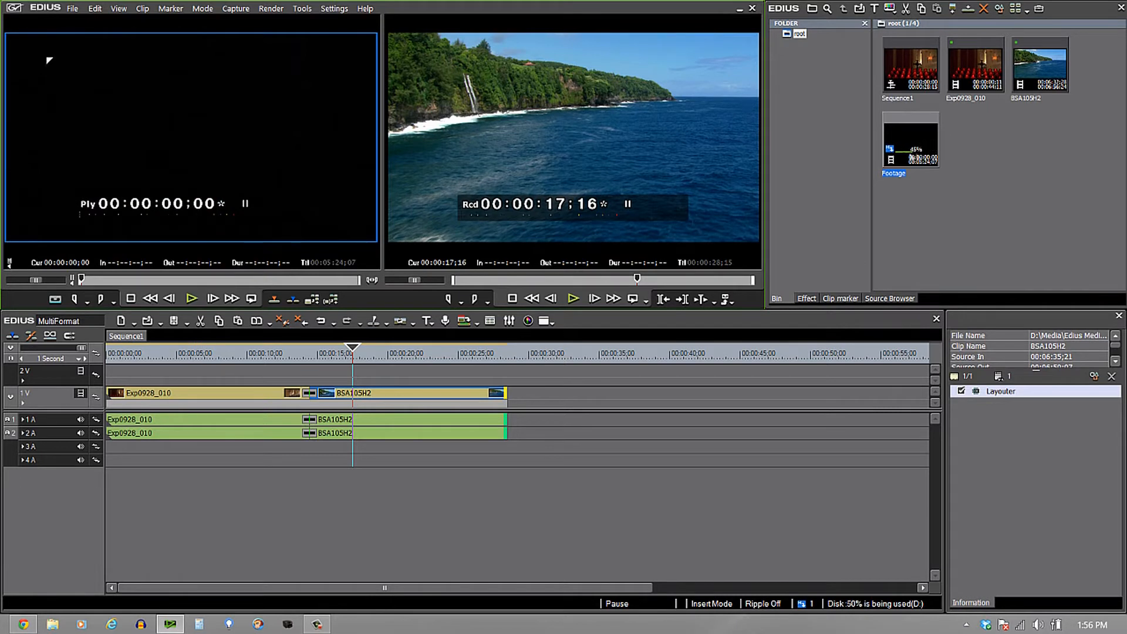
pyautogui.moveTo(912, 147)
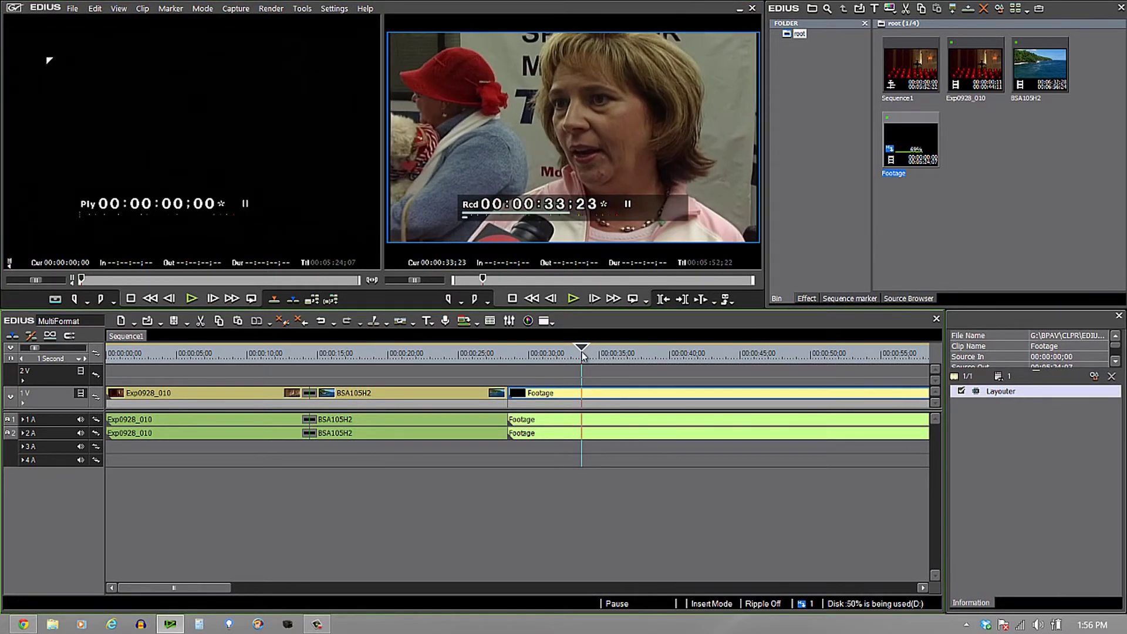
pyautogui.moveTo(582, 352)
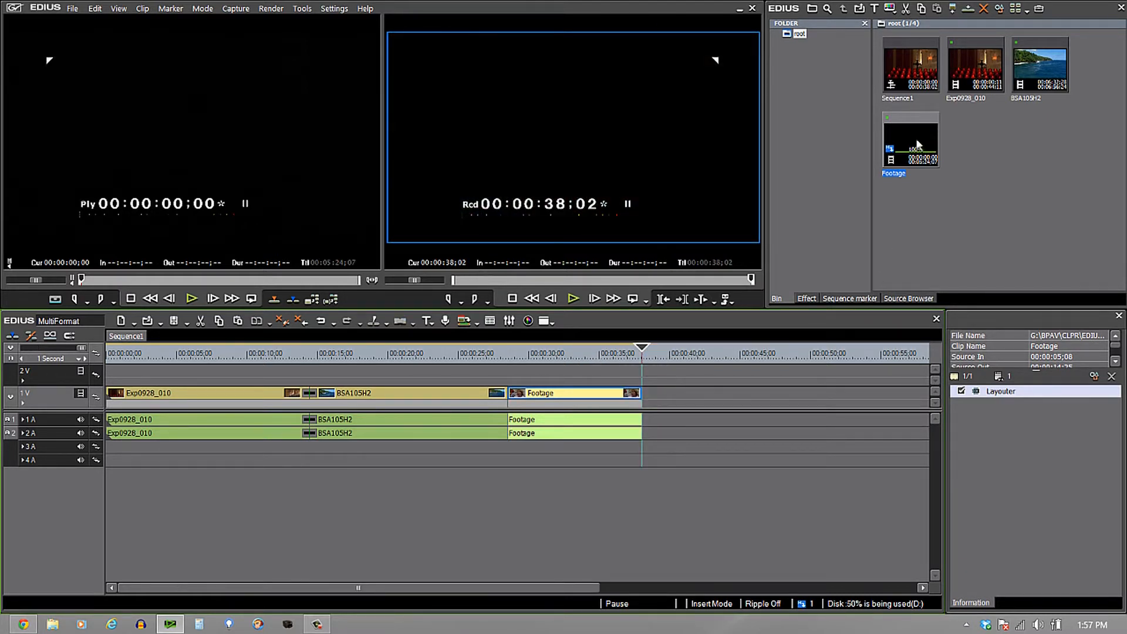
# - Place Footage after BSA105H2 on track 1V and trim its out point
pyautogui.click(909, 142)
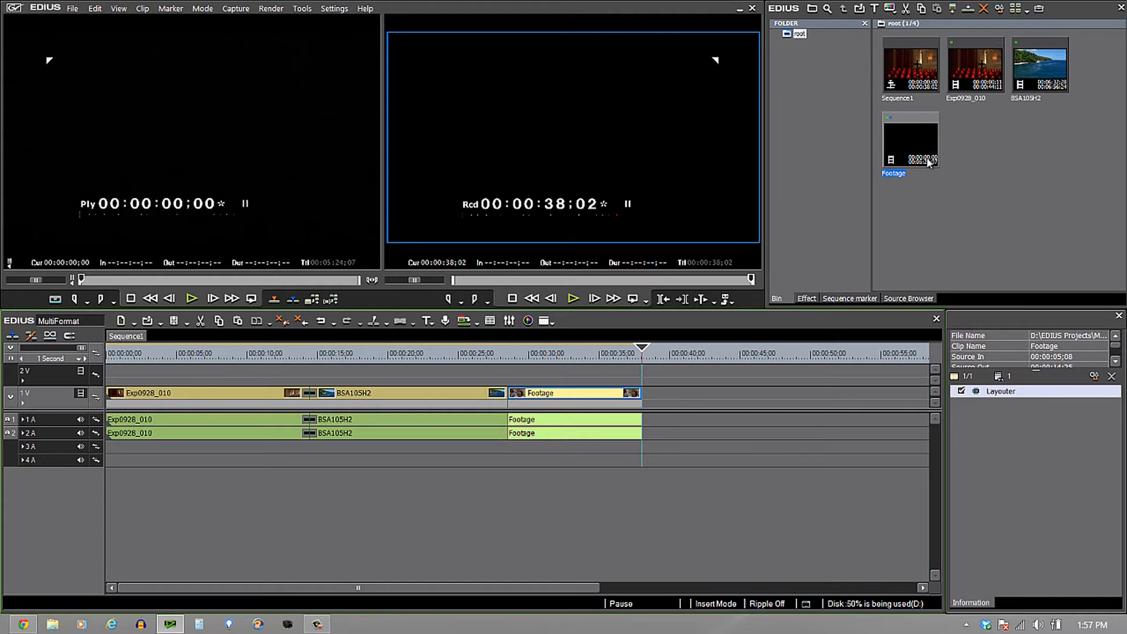
pyautogui.moveTo(922, 145)
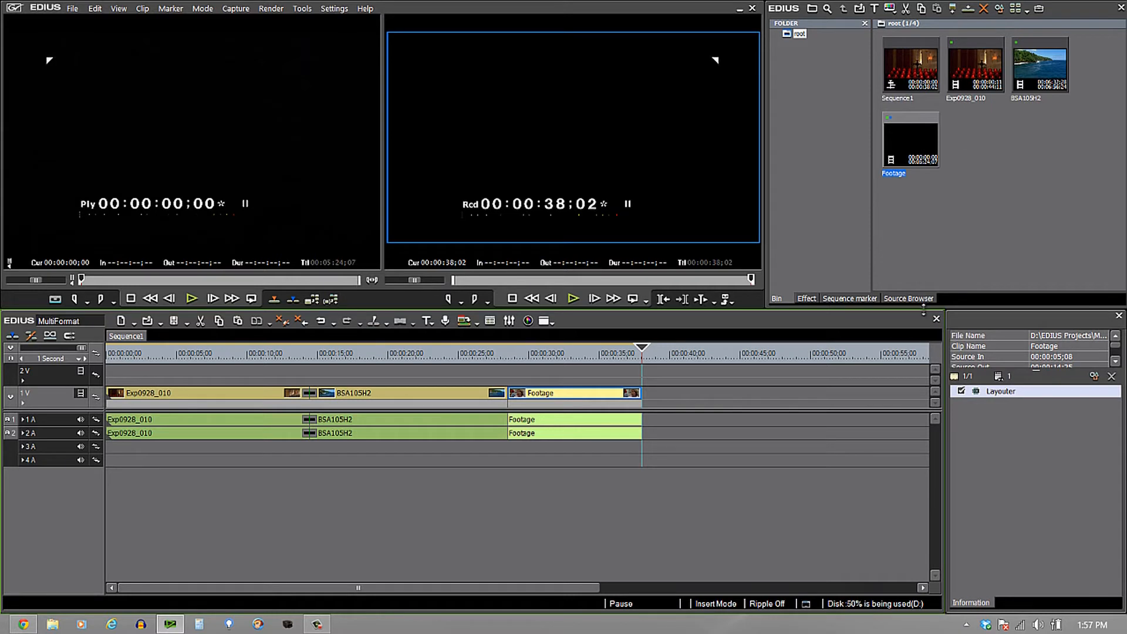
pyautogui.click(909, 299)
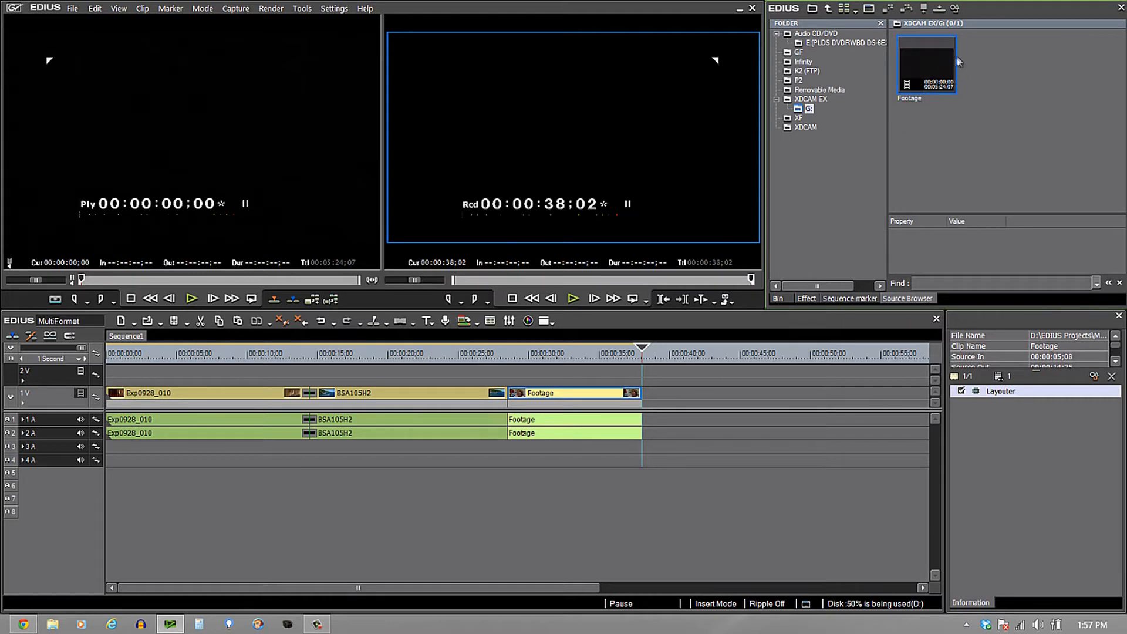
# - Add a Dissolve at the BSA105H2/Footage cut and play it back
pyautogui.click(816, 33)
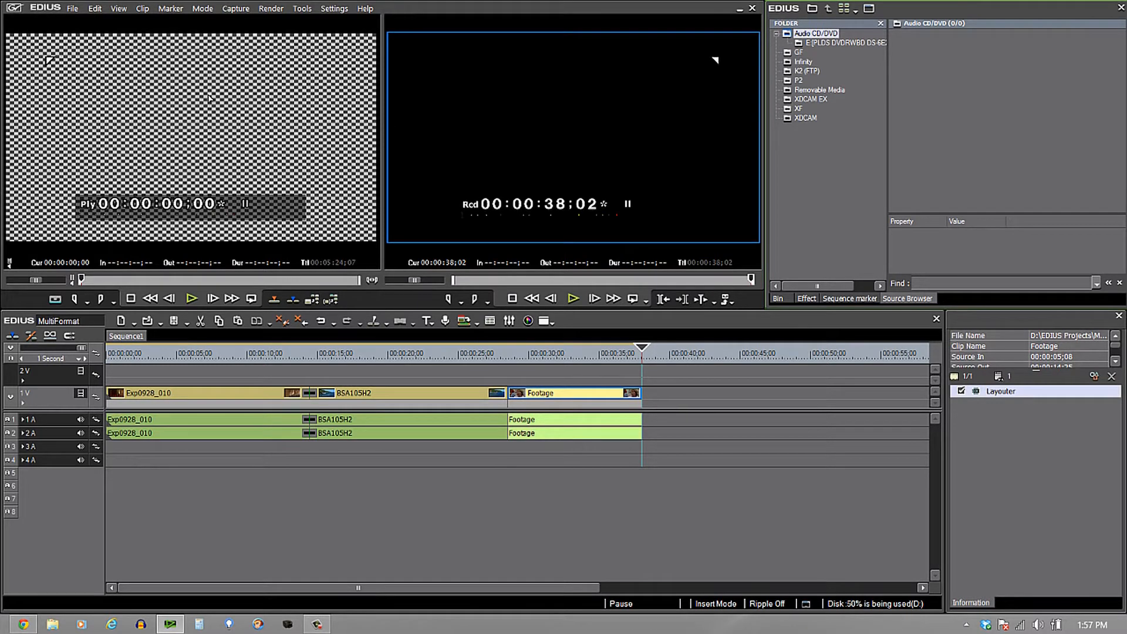
pyautogui.moveTo(492, 363)
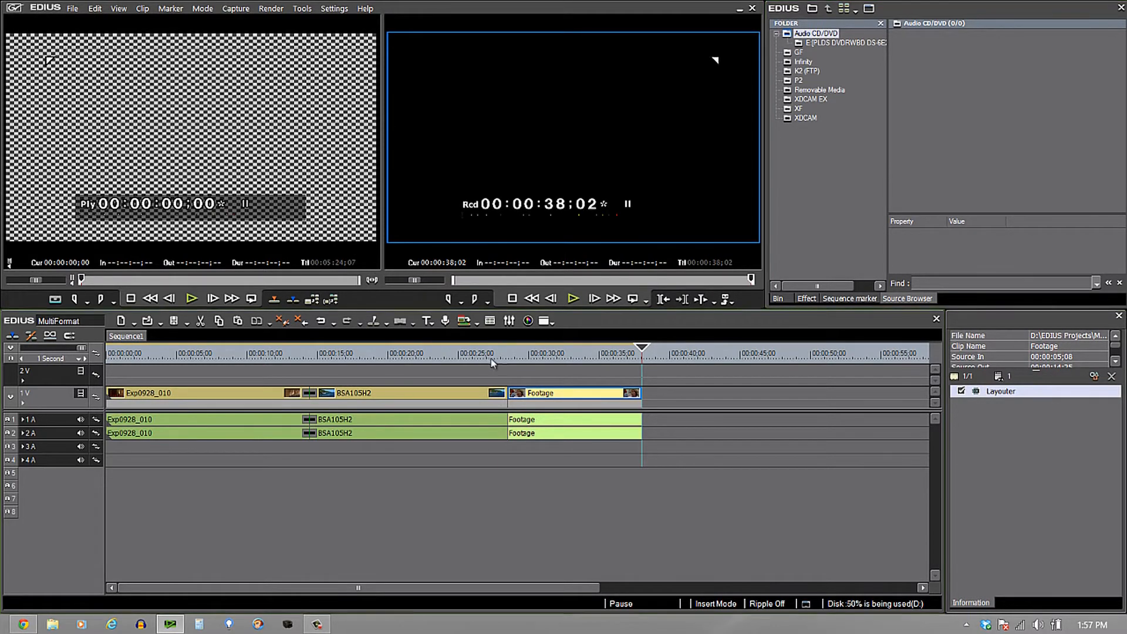
pyautogui.click(388, 353)
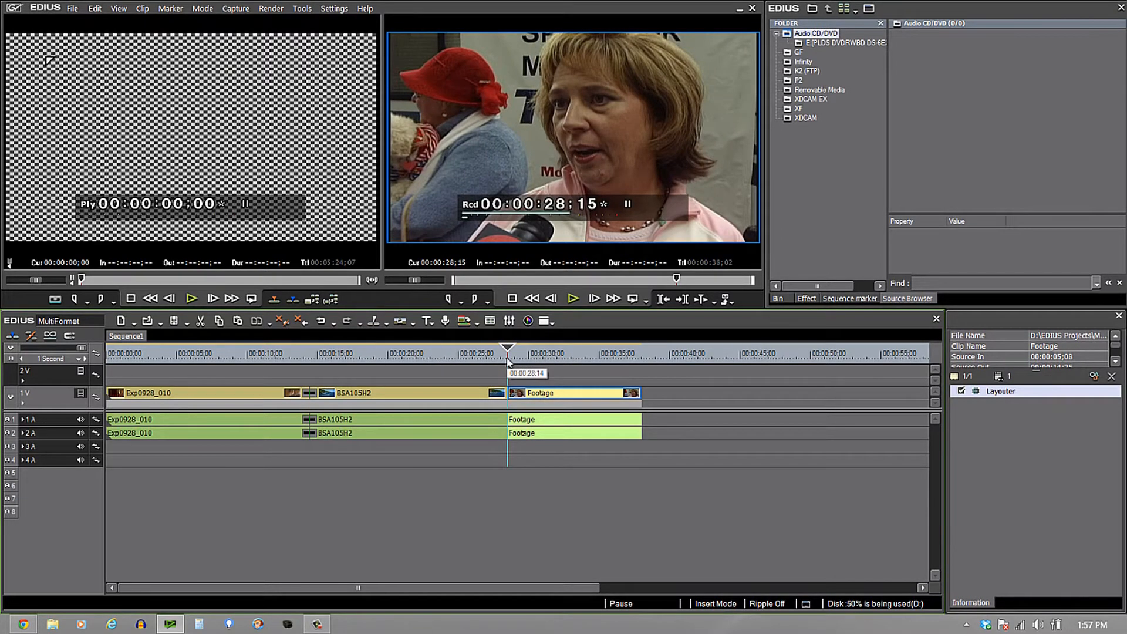
pyautogui.click(507, 393)
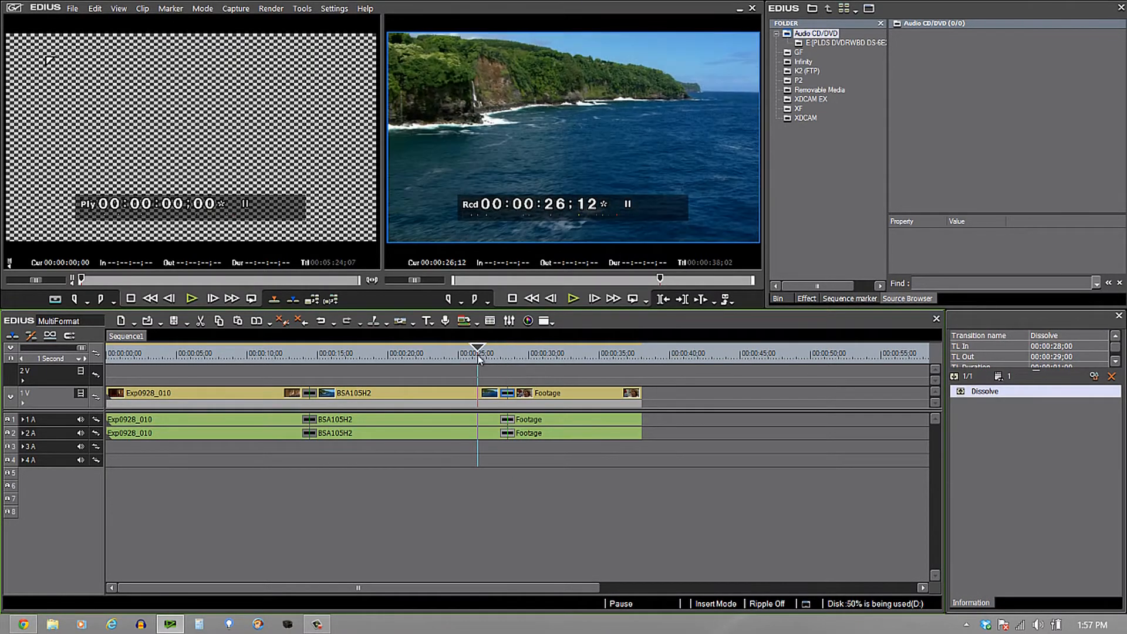
pyautogui.click(573, 298)
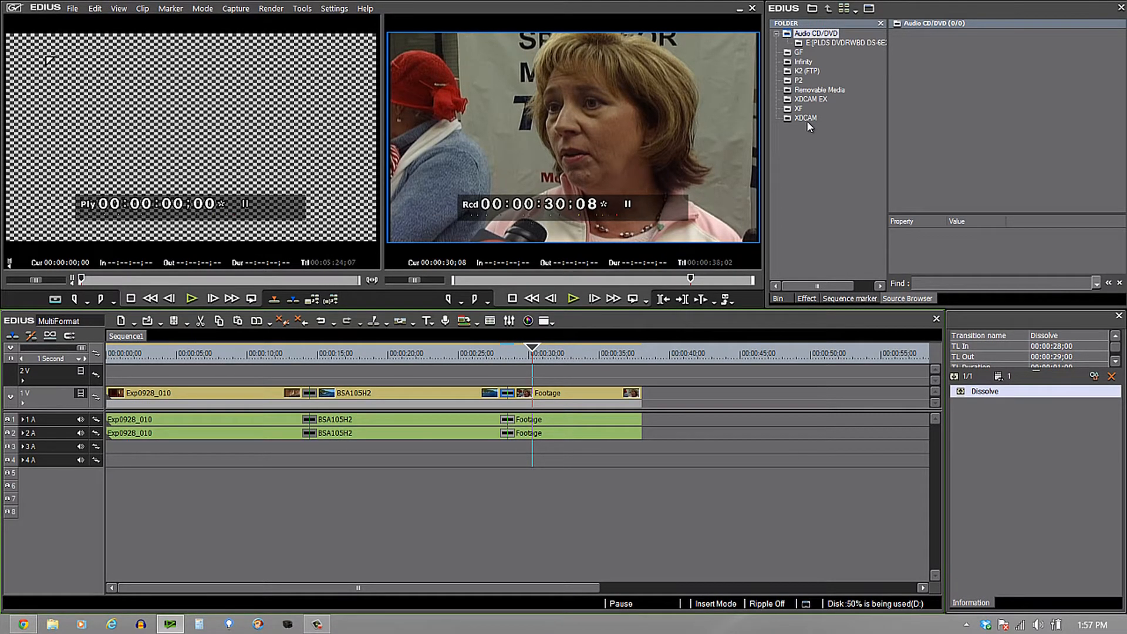
pyautogui.moveTo(827, 115)
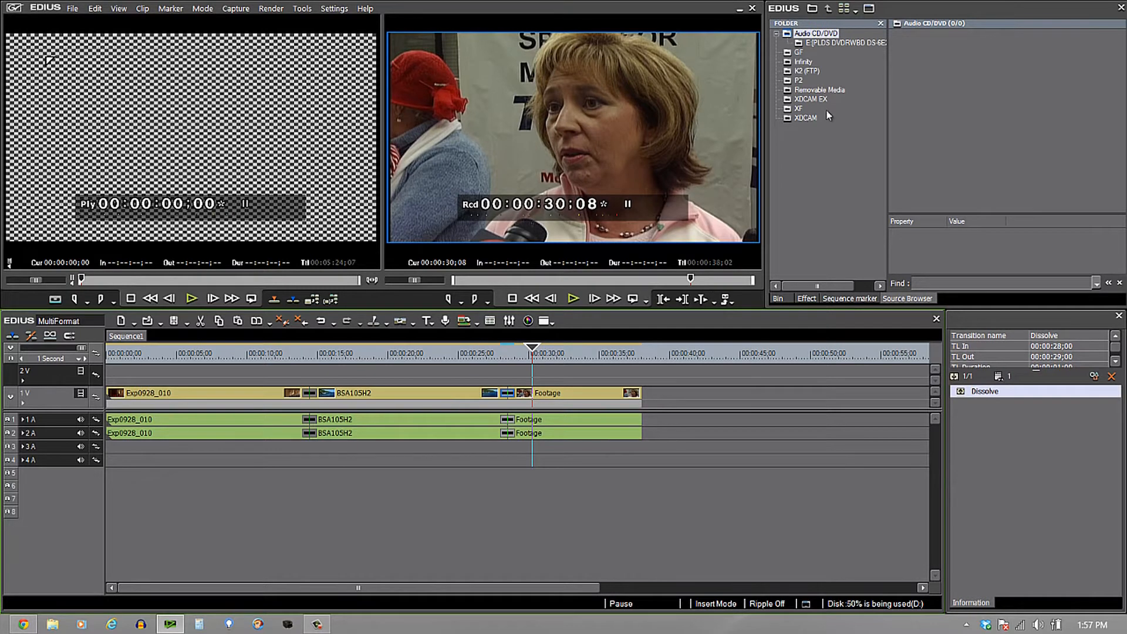
pyautogui.moveTo(827, 68)
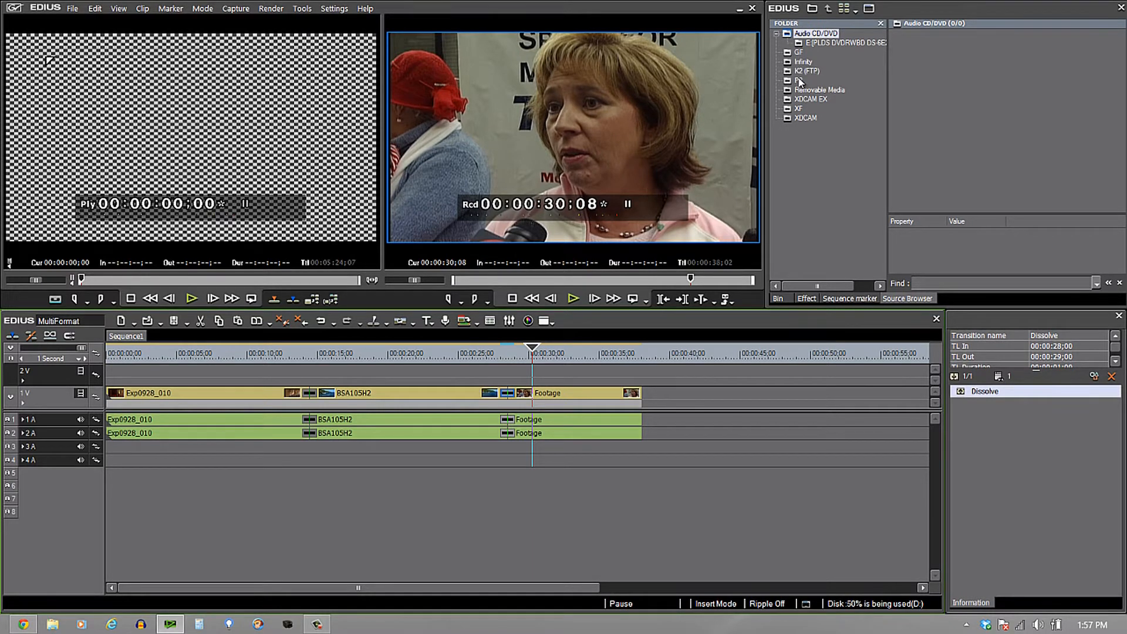
# - Set the P2 source folder, browsing into D: Media > Edius Media > Demo
pyautogui.rightClick(820, 89)
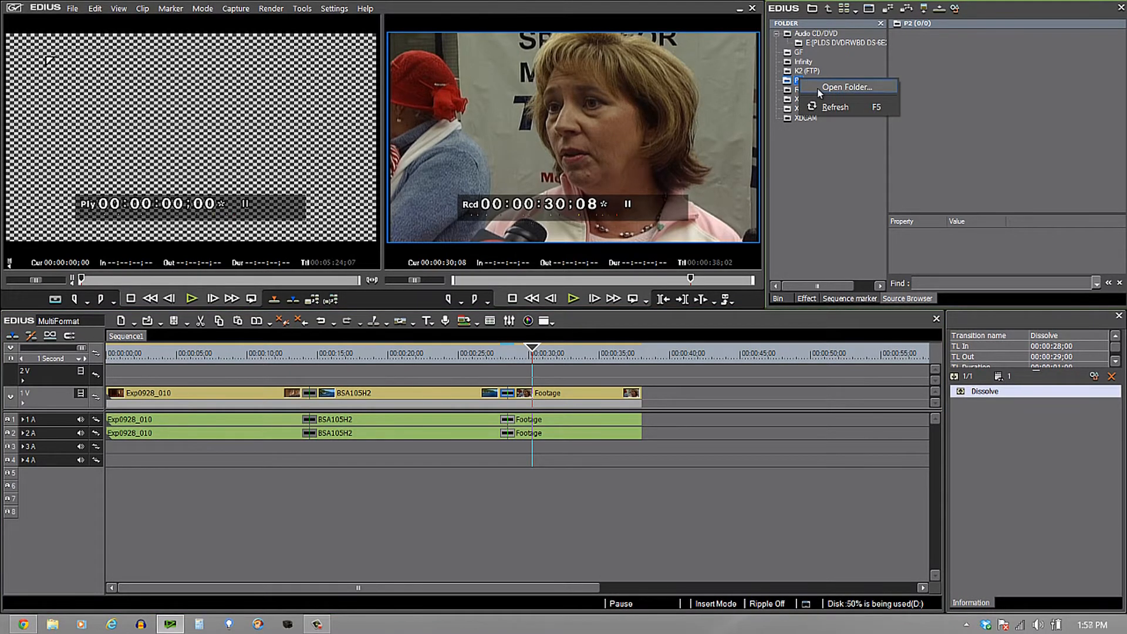
pyautogui.click(847, 87)
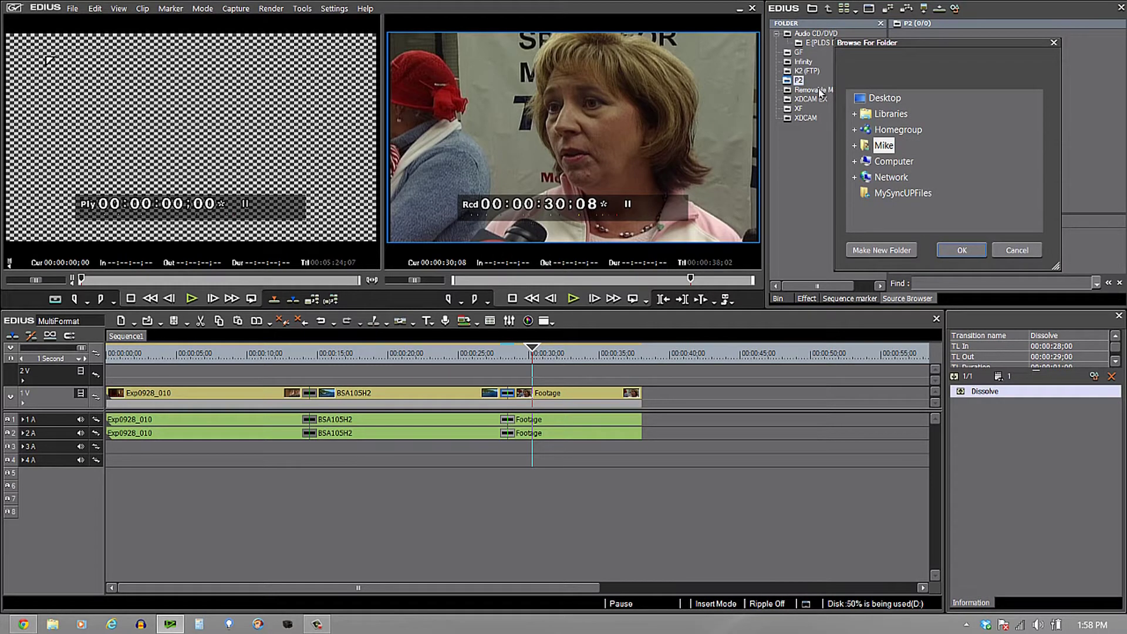
pyautogui.moveTo(866, 164)
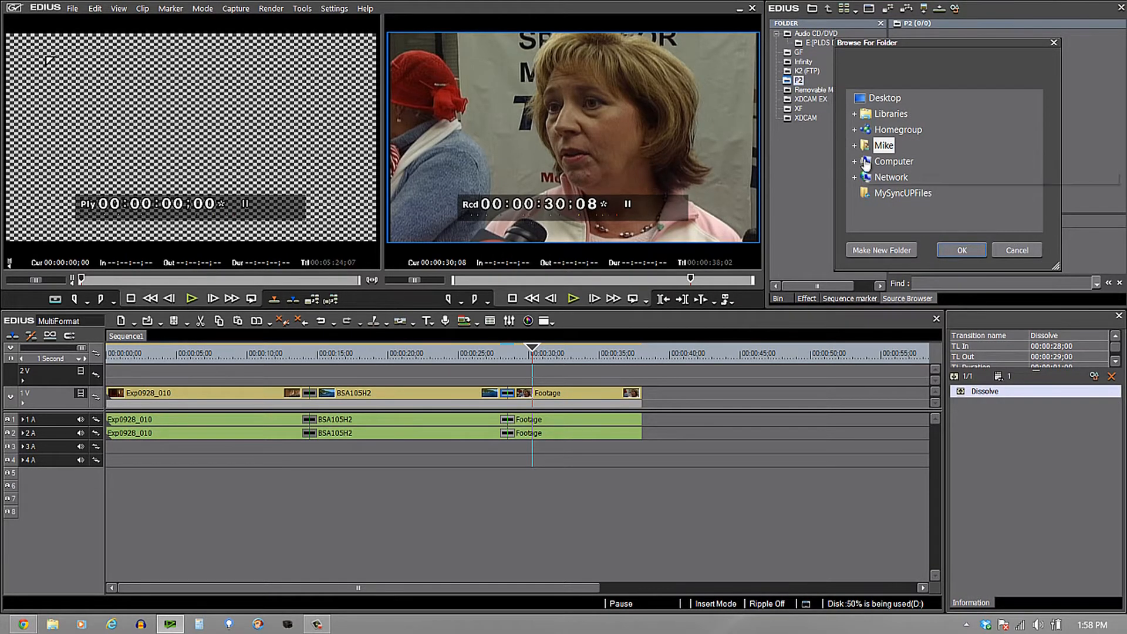
pyautogui.moveTo(856, 166)
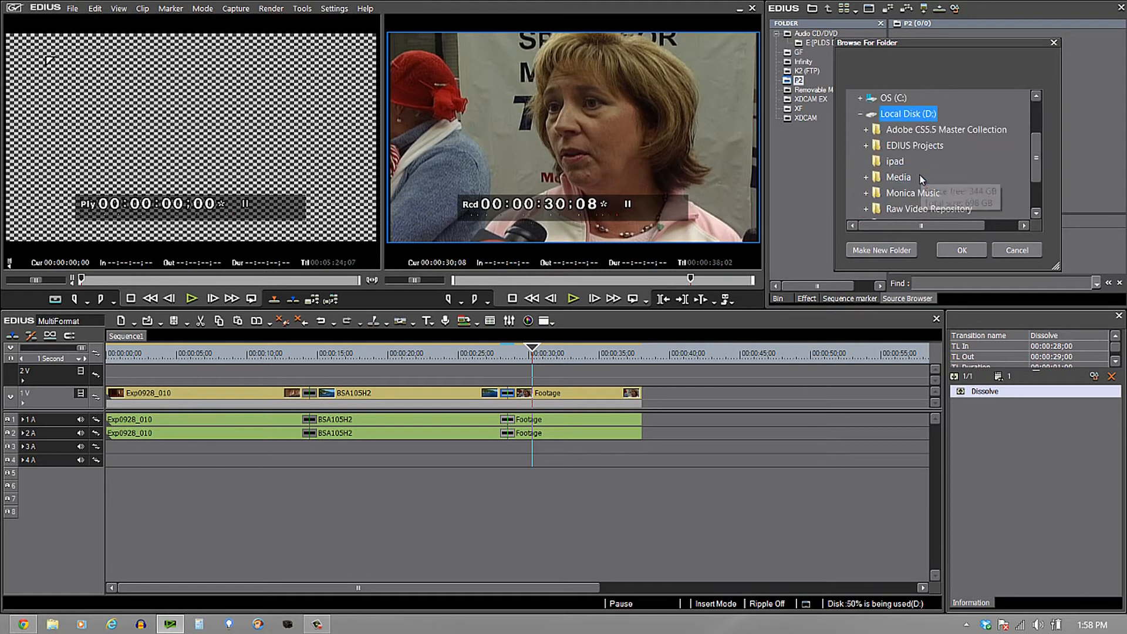
pyautogui.click(871, 177)
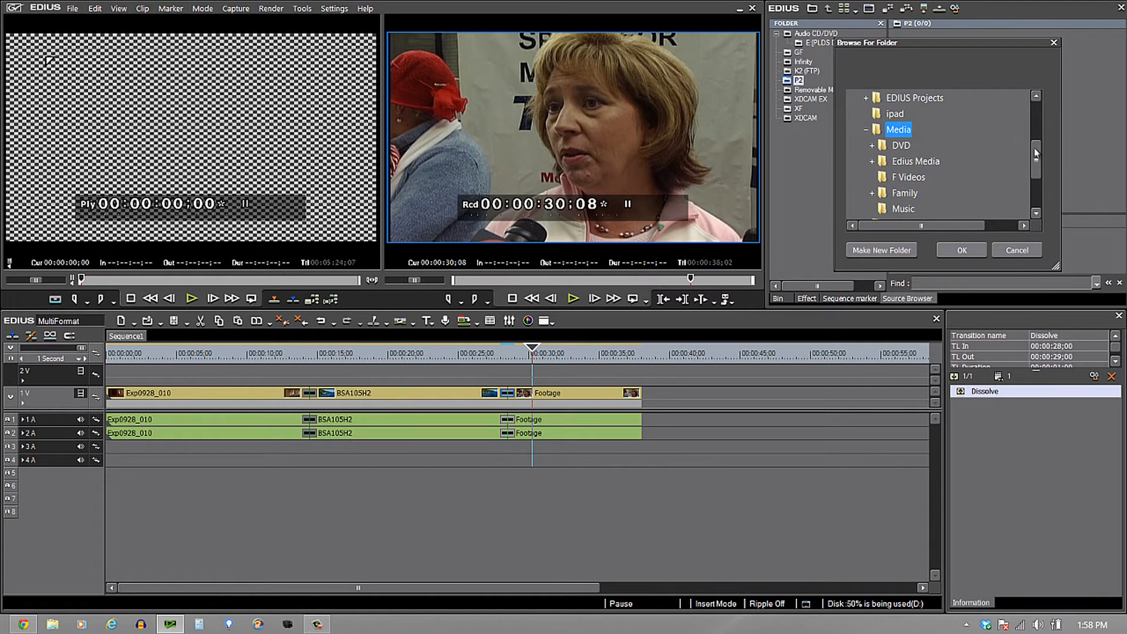
pyautogui.scroll(-3)
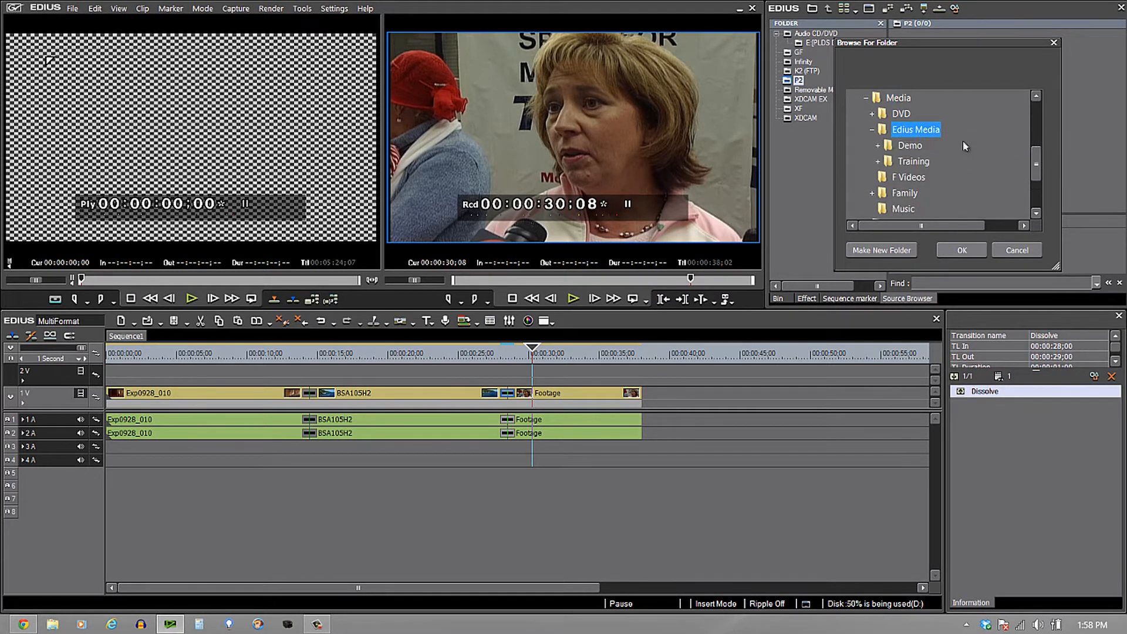
pyautogui.click(879, 145)
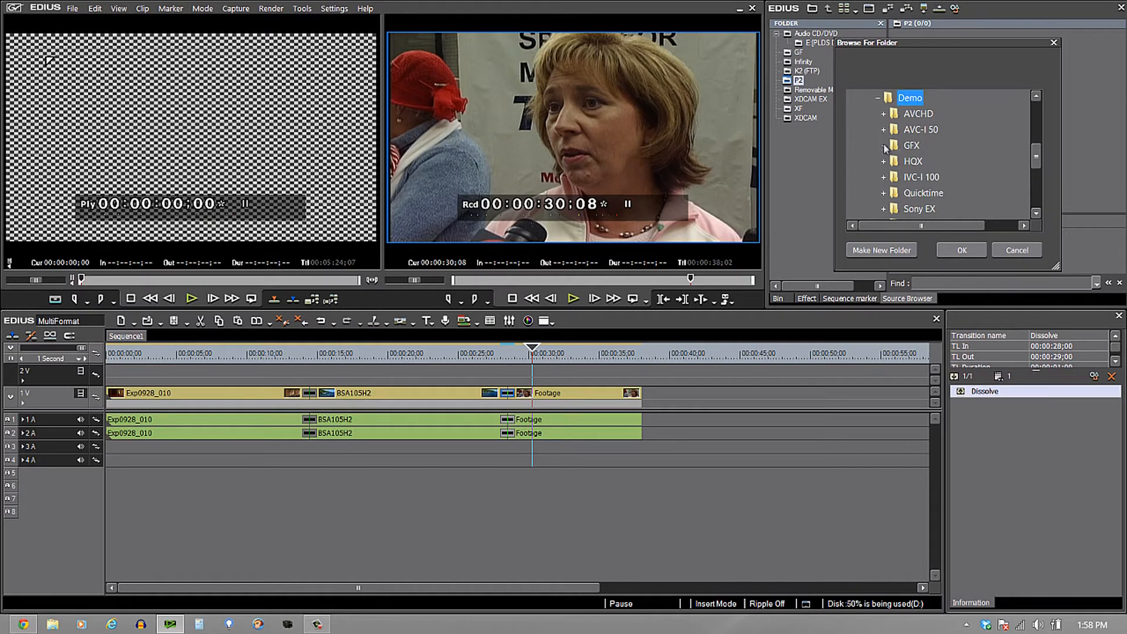
pyautogui.moveTo(916, 141)
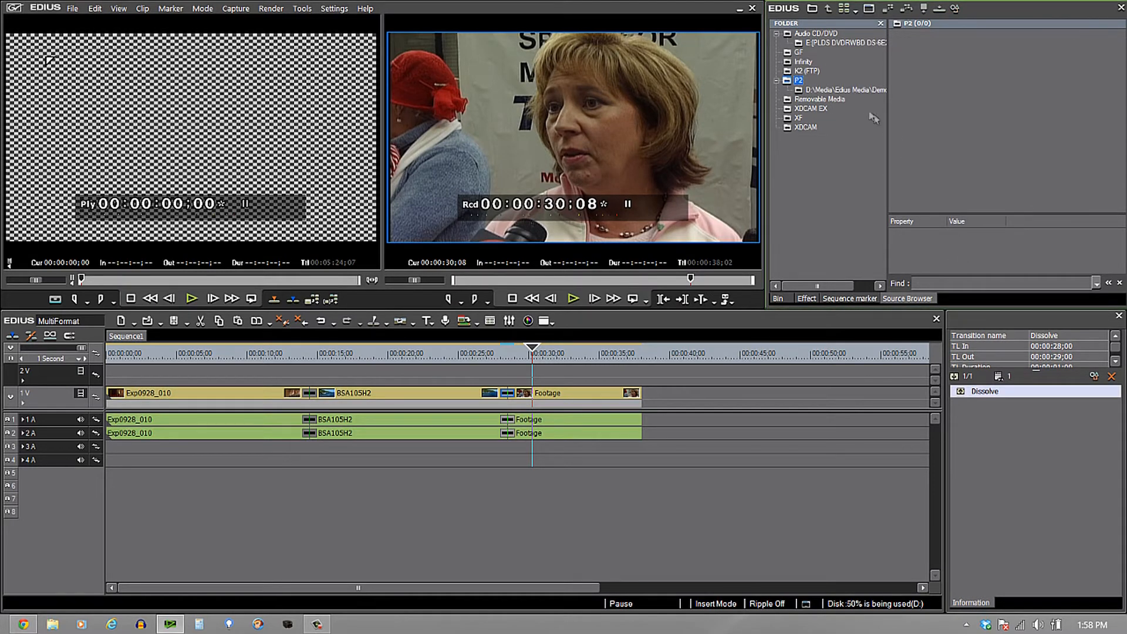
# - Open the P2 AVC-I 50 Demo folder and load clip 0006NN into the Player
pyautogui.click(852, 89)
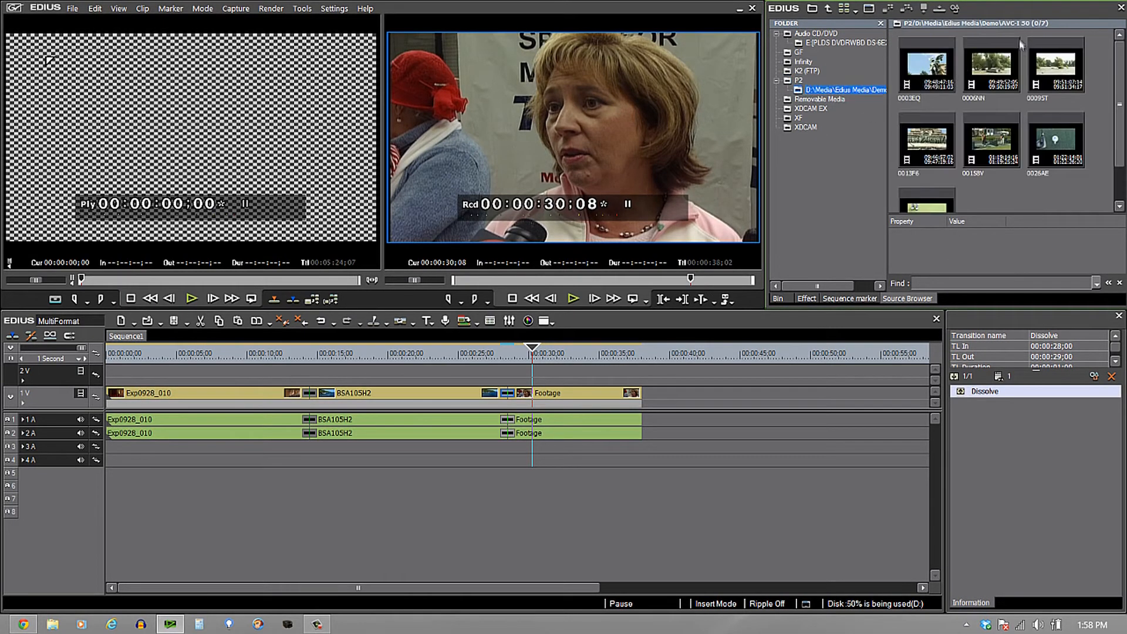
pyautogui.click(992, 64)
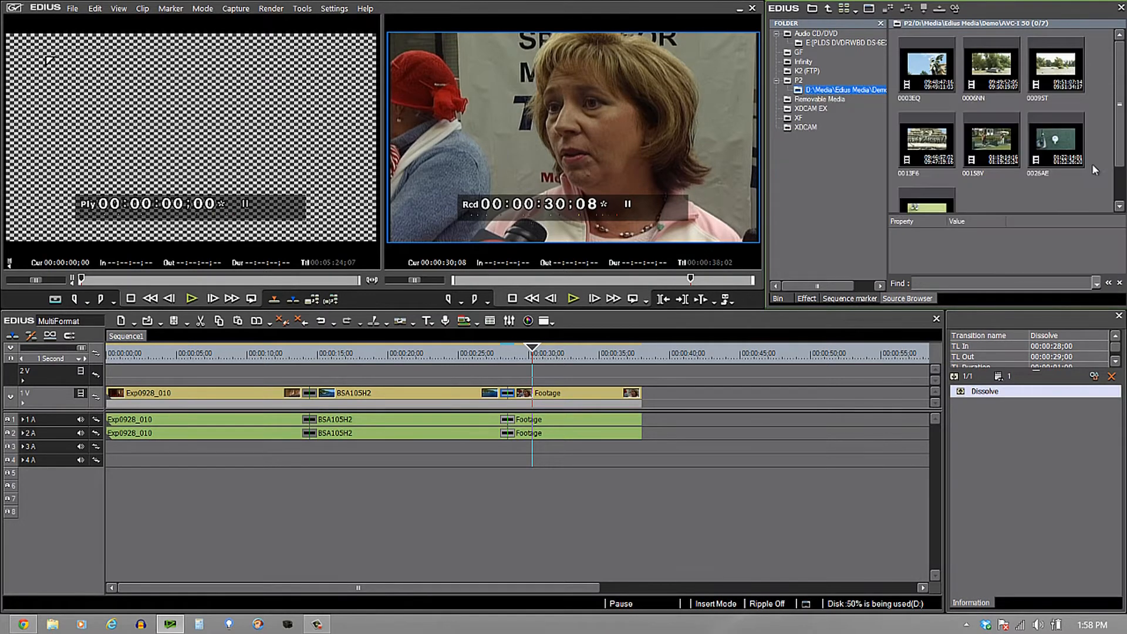
pyautogui.moveTo(1047, 116)
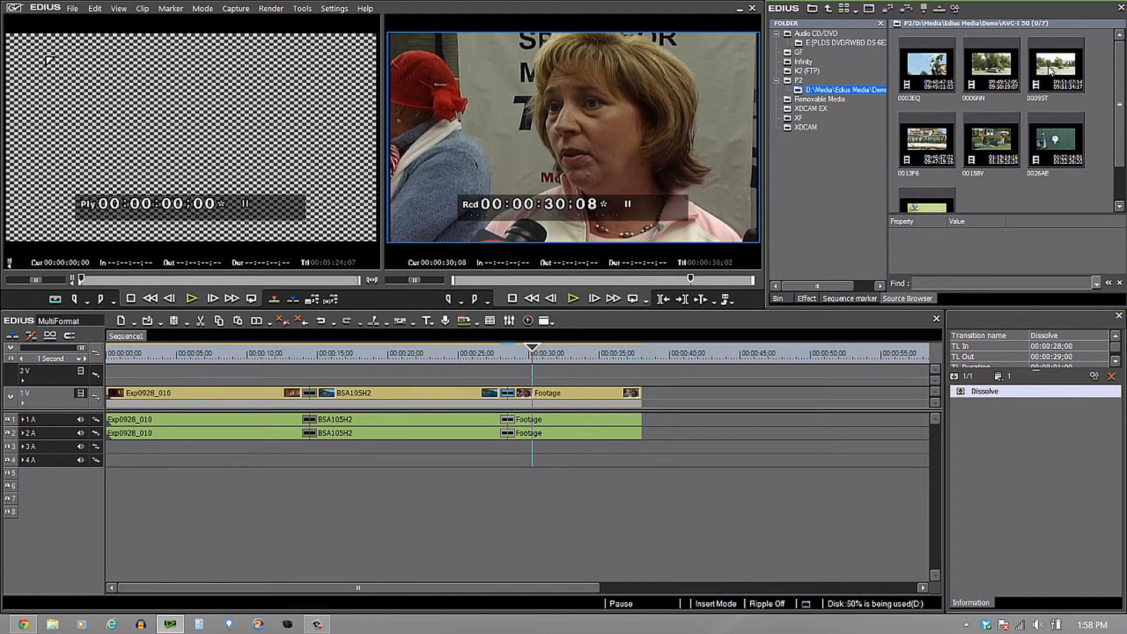
pyautogui.click(991, 65)
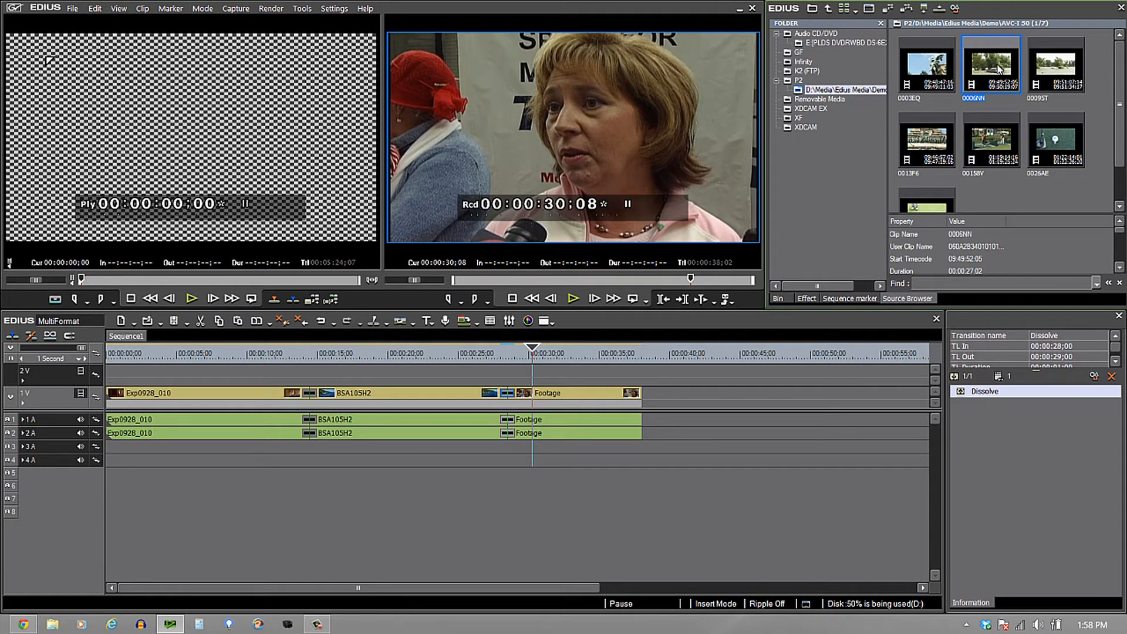
pyautogui.doubleClick(991, 64)
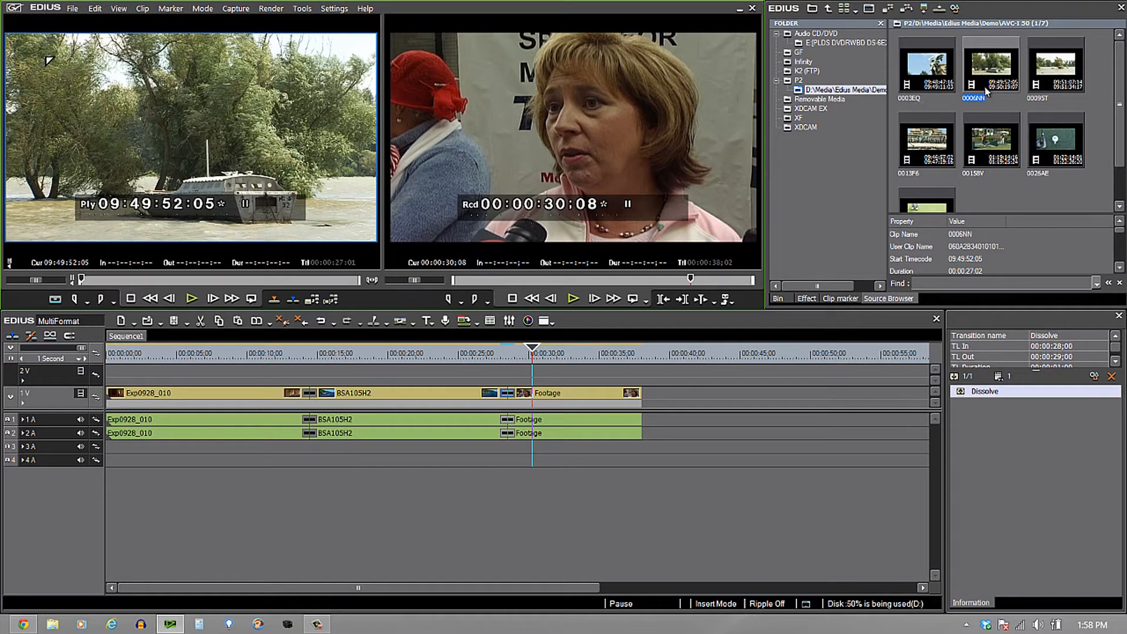
# - Register boat clip 0006NN to the bin and append it after Footage on 1V with a dissolve
pyautogui.rightClick(991, 68)
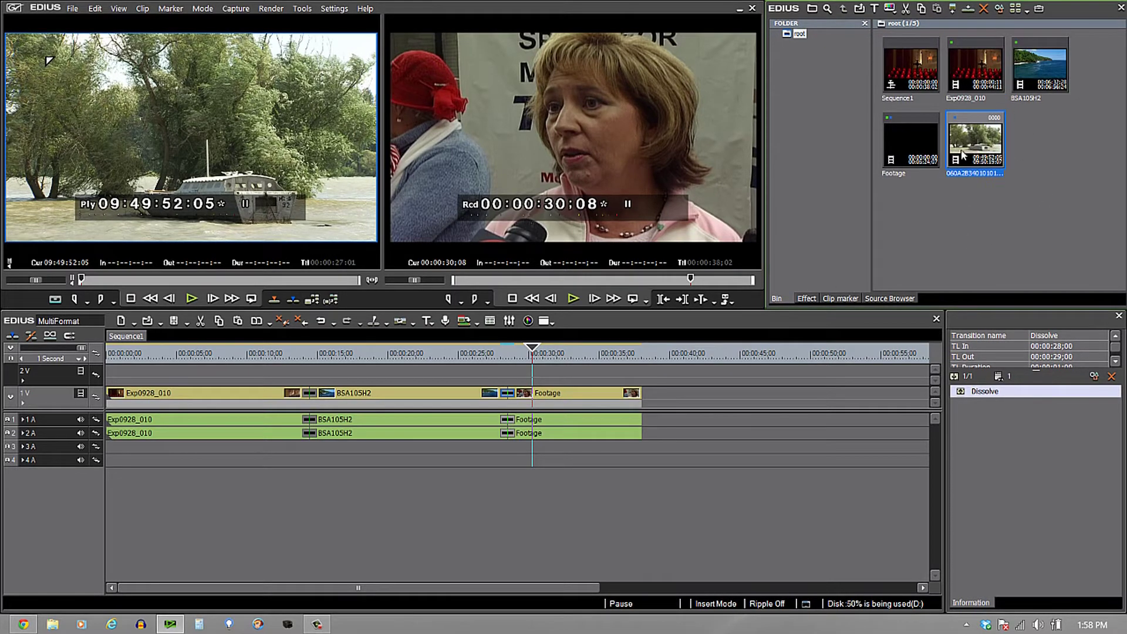
pyautogui.moveTo(974, 140)
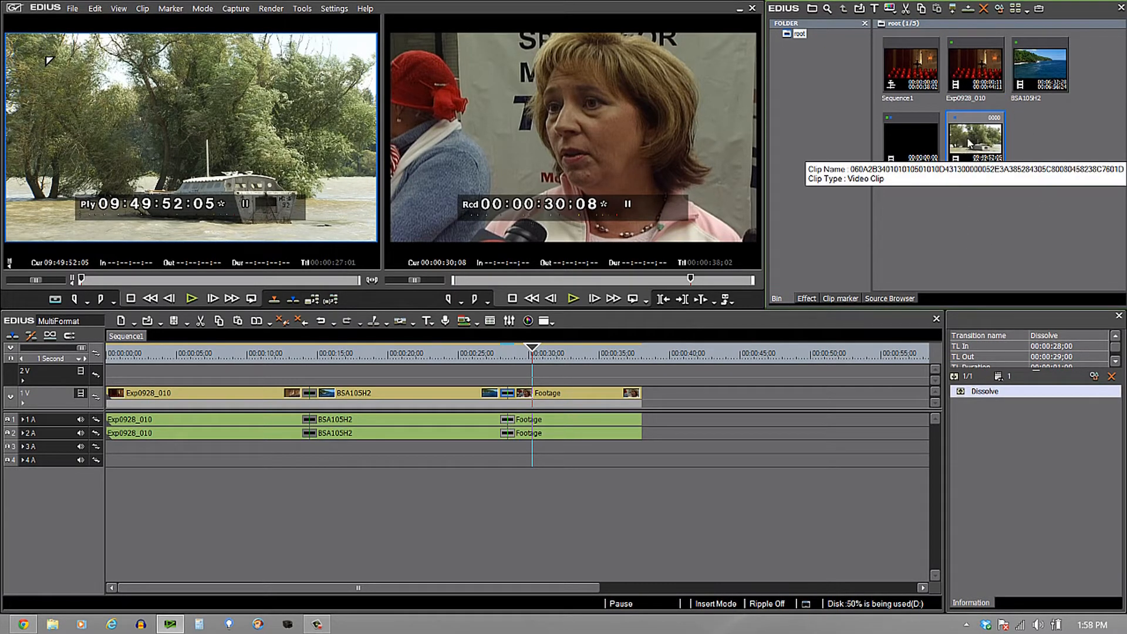
pyautogui.click(974, 140)
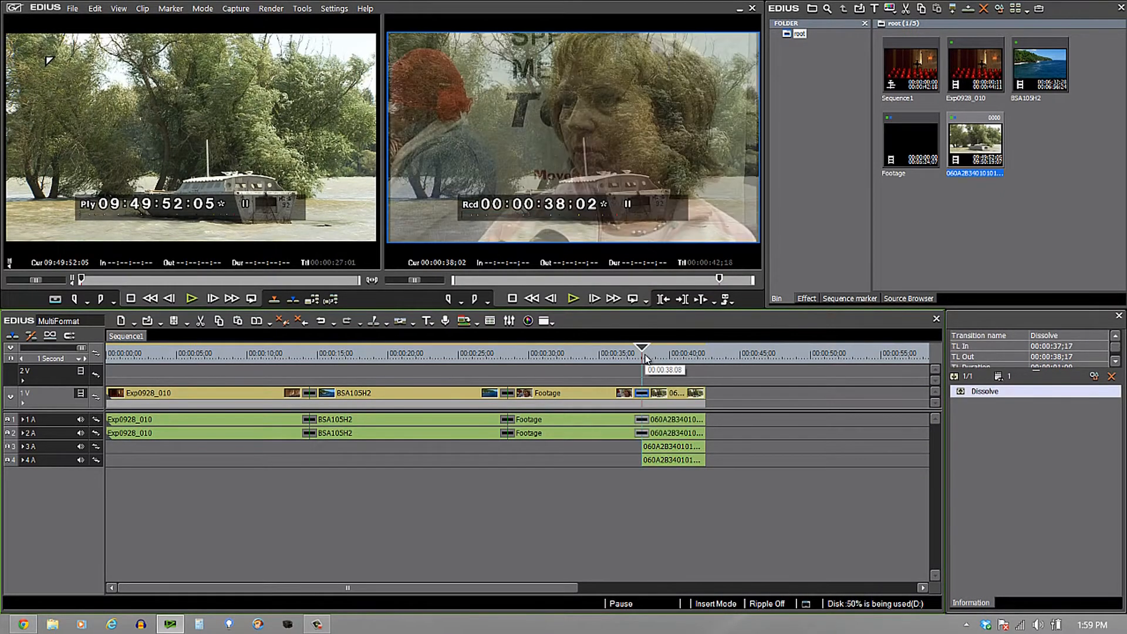
pyautogui.moveTo(375, 379)
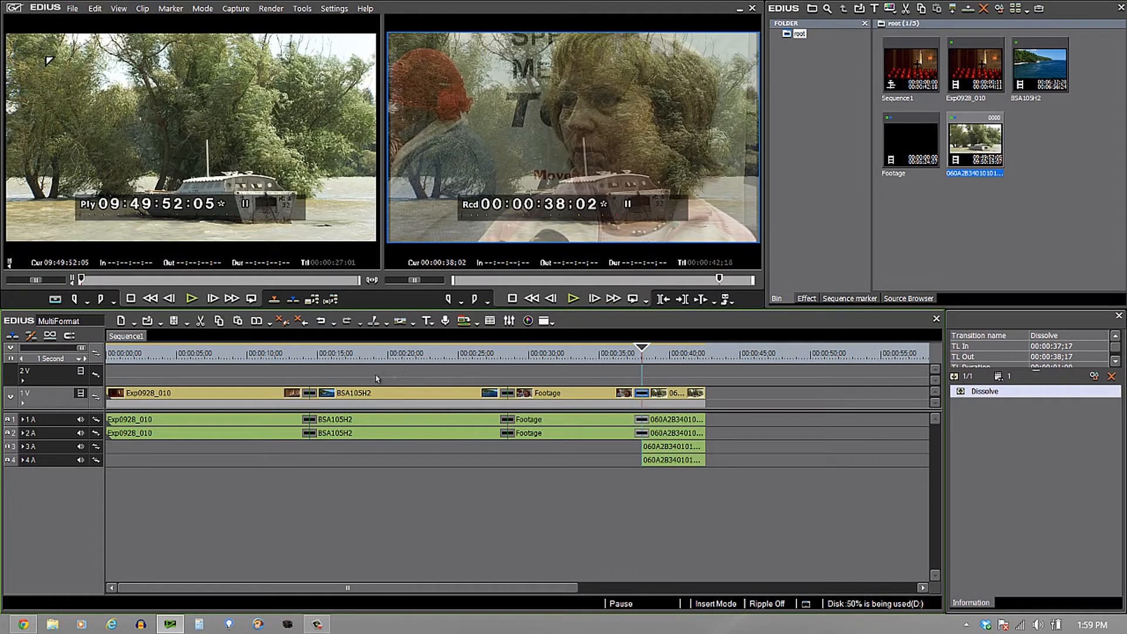
pyautogui.click(272, 352)
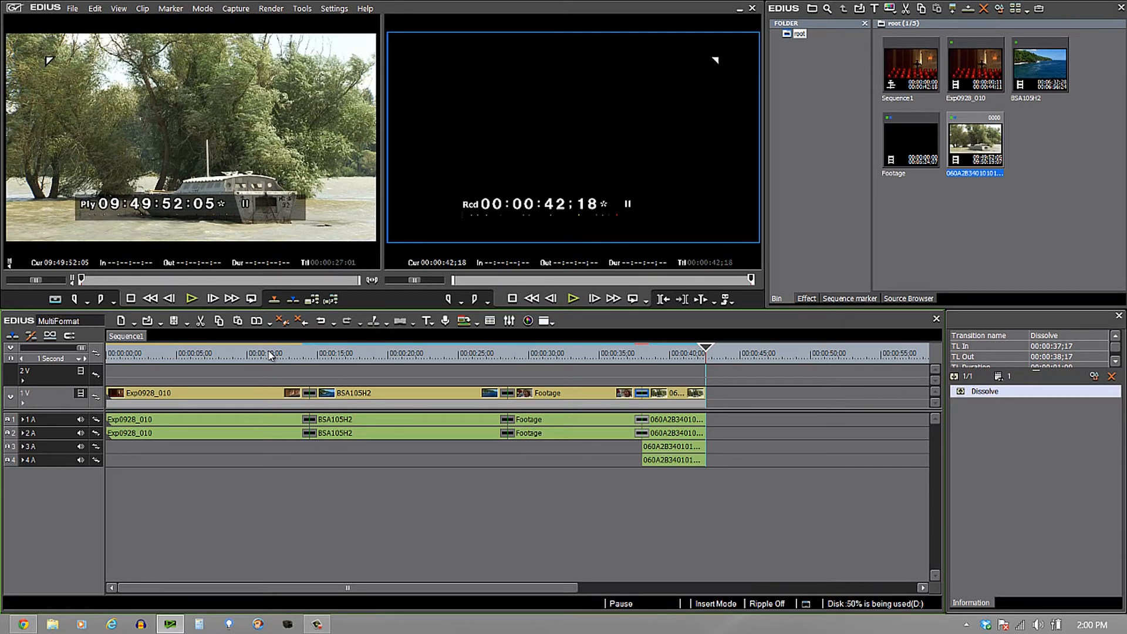
pyautogui.moveTo(336, 403)
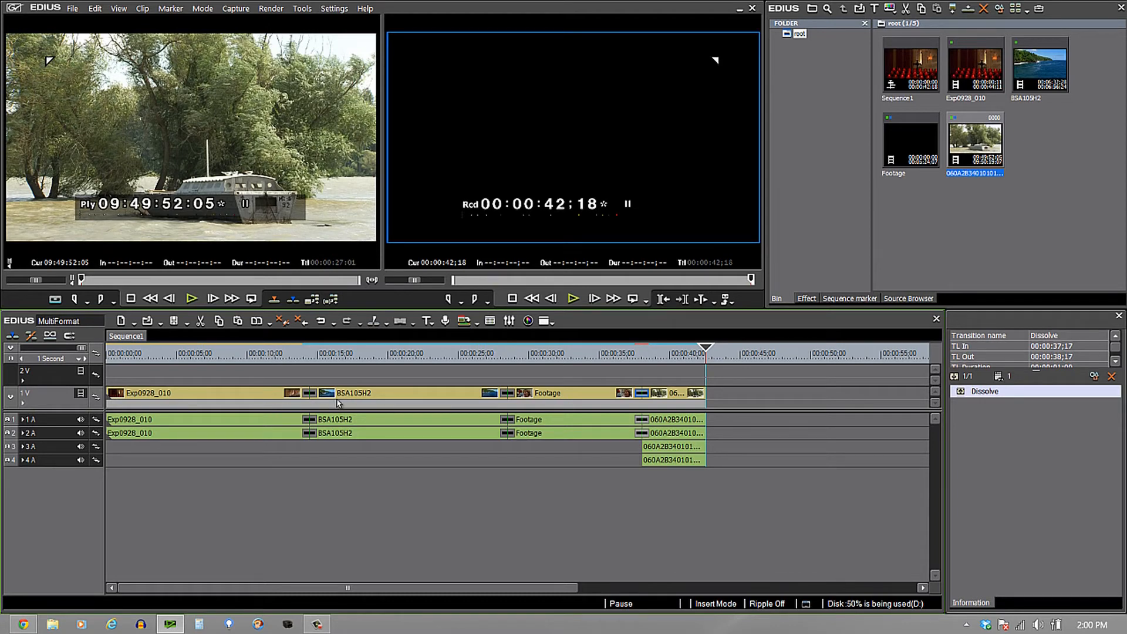
# - Open Print to File, select the All category and browse exporters through MPEG2, QuickTime and XDCAM HD
pyautogui.click(728, 298)
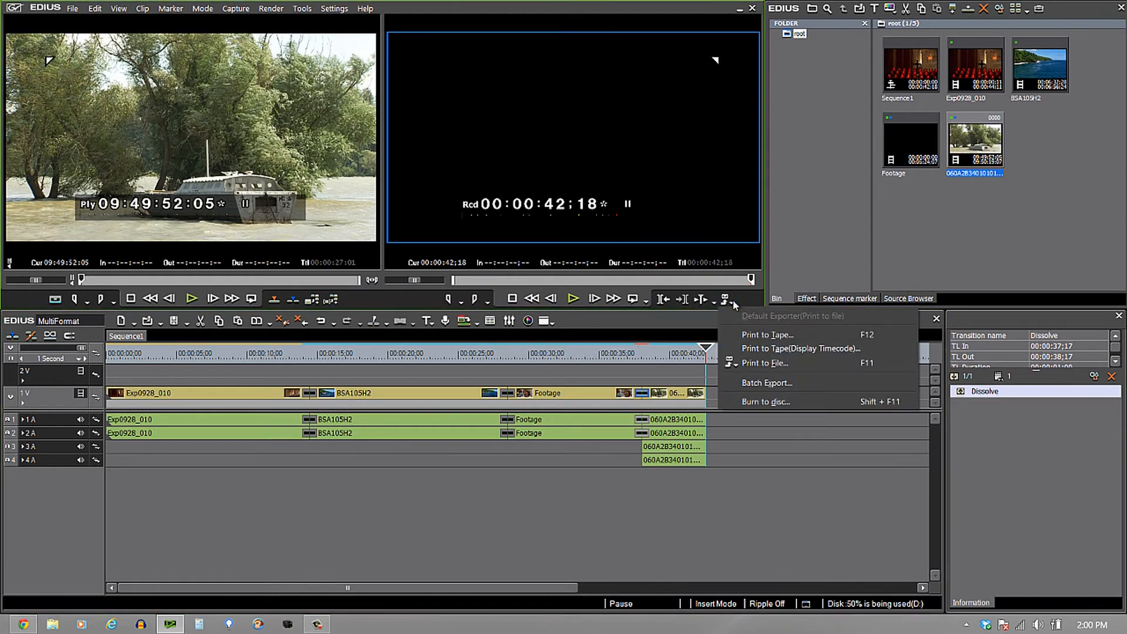
pyautogui.moveTo(766, 363)
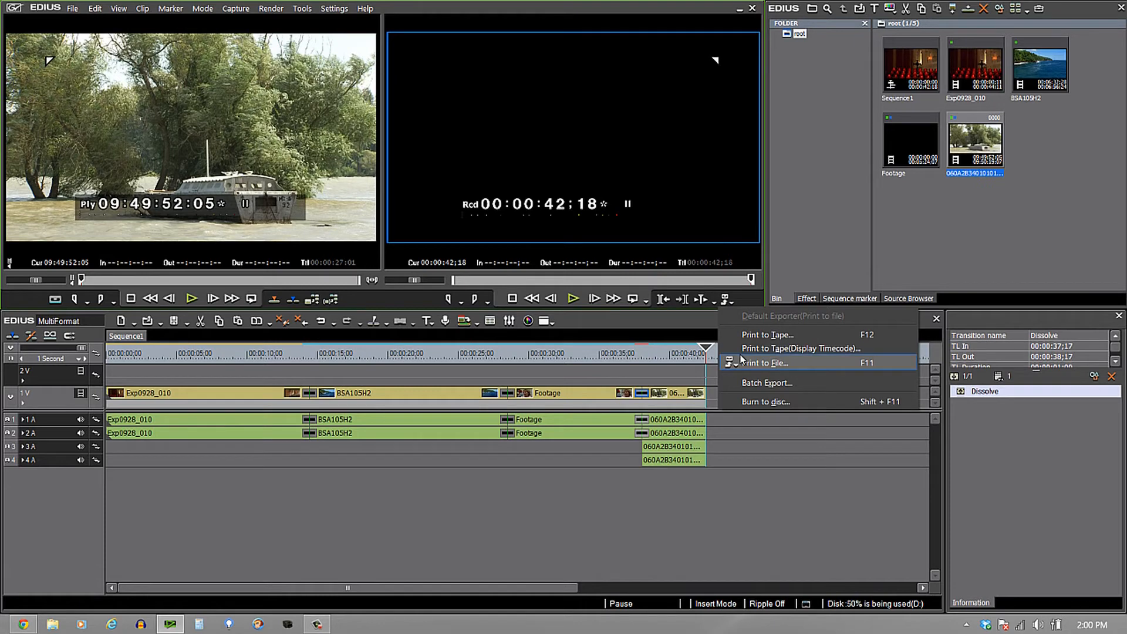
pyautogui.moveTo(755, 365)
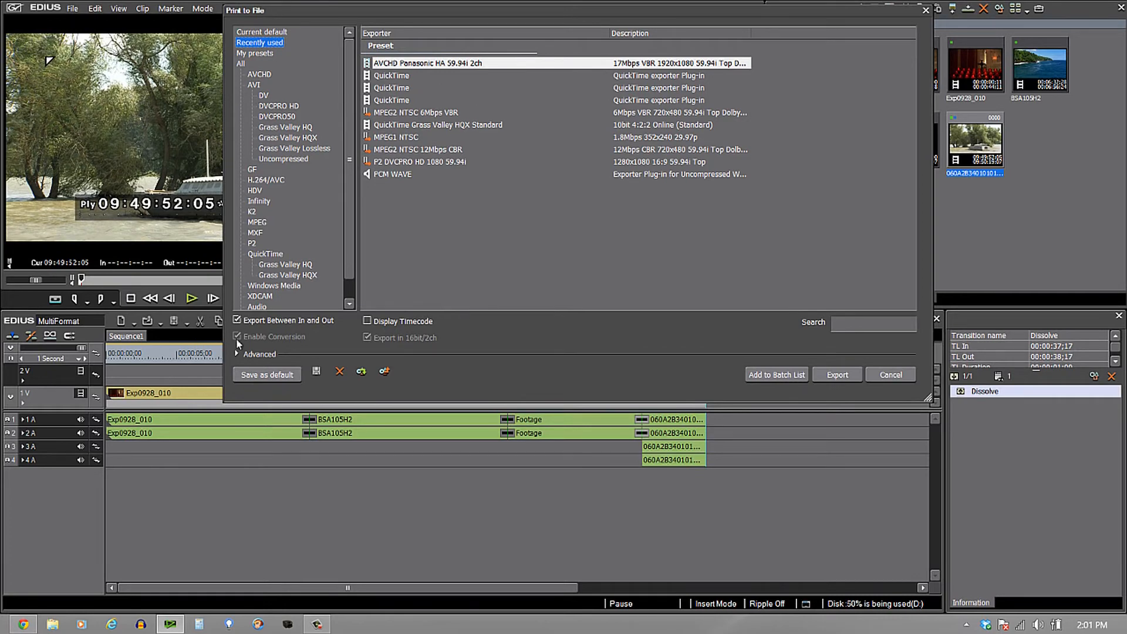
pyautogui.click(240, 64)
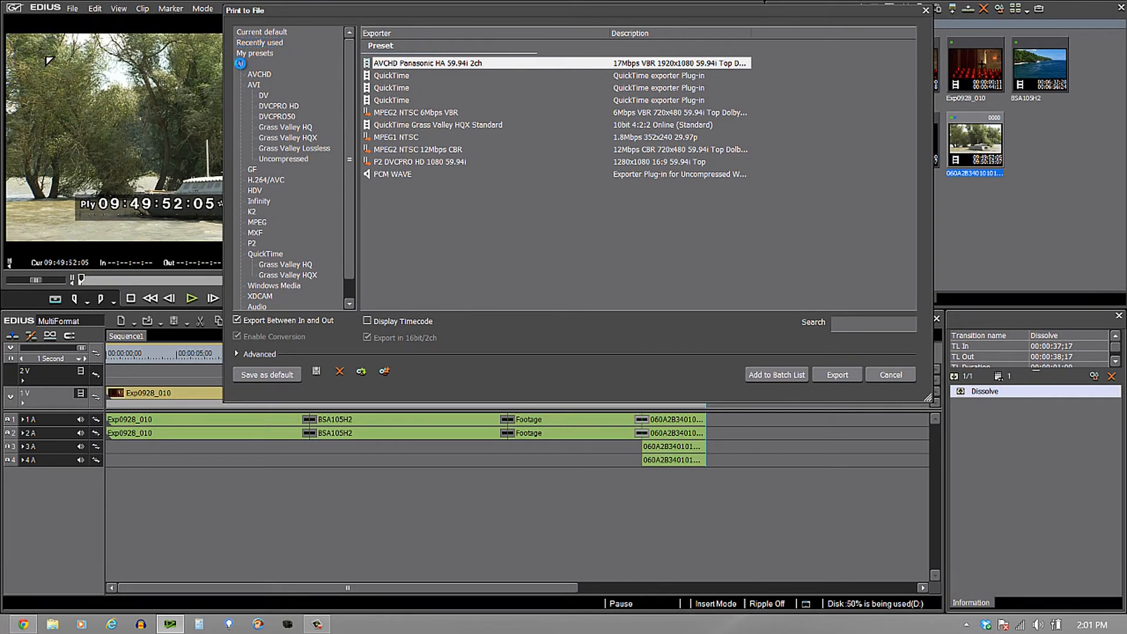
pyautogui.click(260, 295)
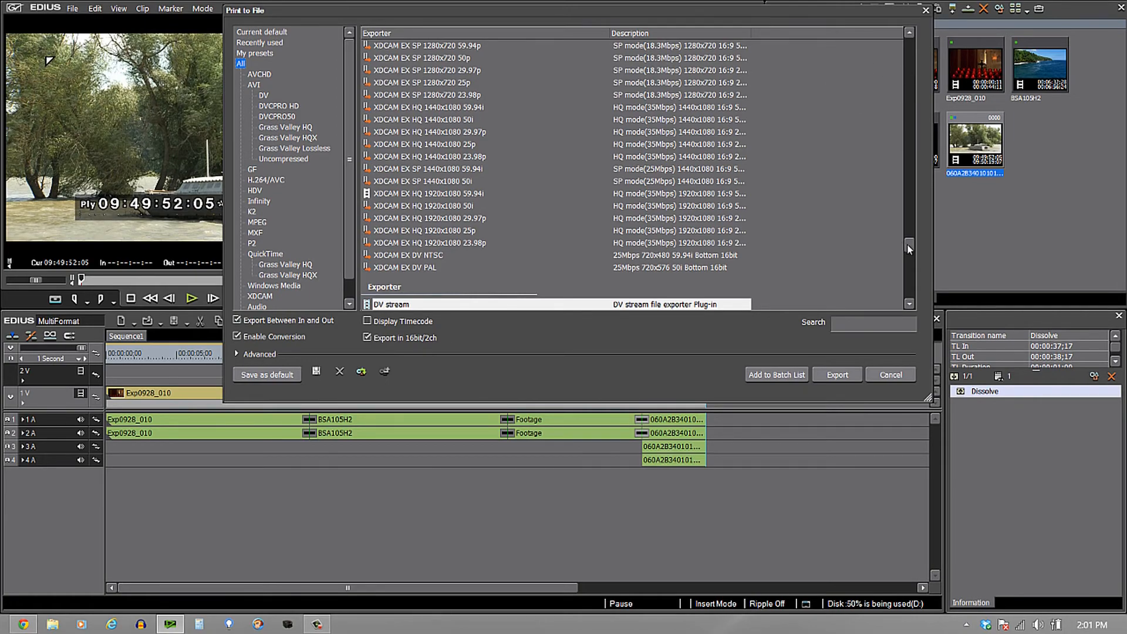
pyautogui.scroll(-3)
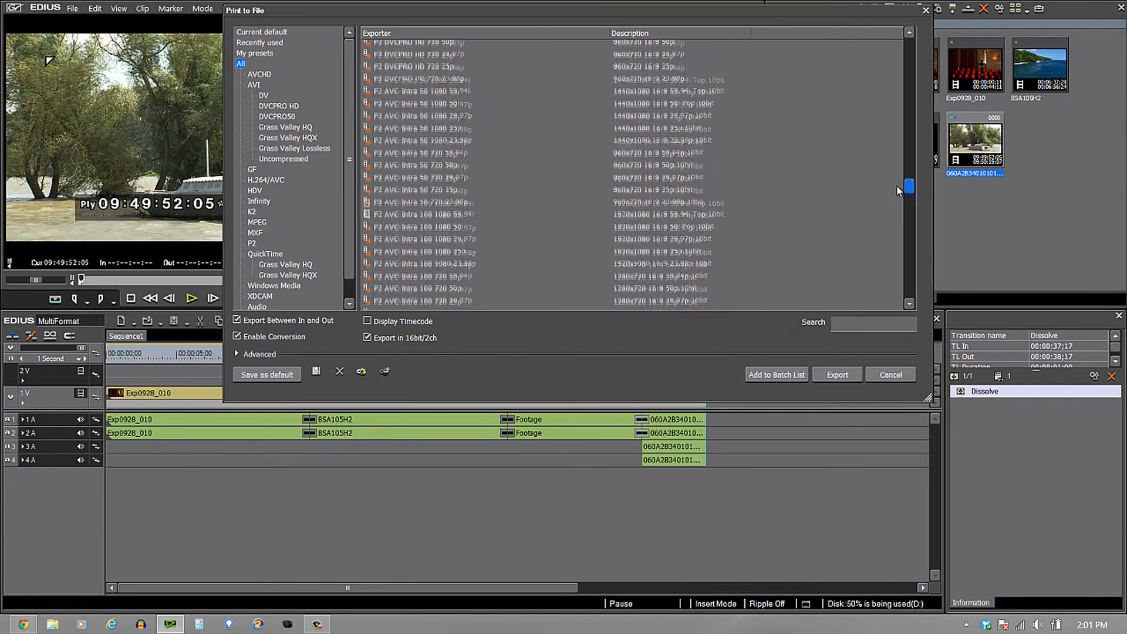
pyautogui.scroll(3)
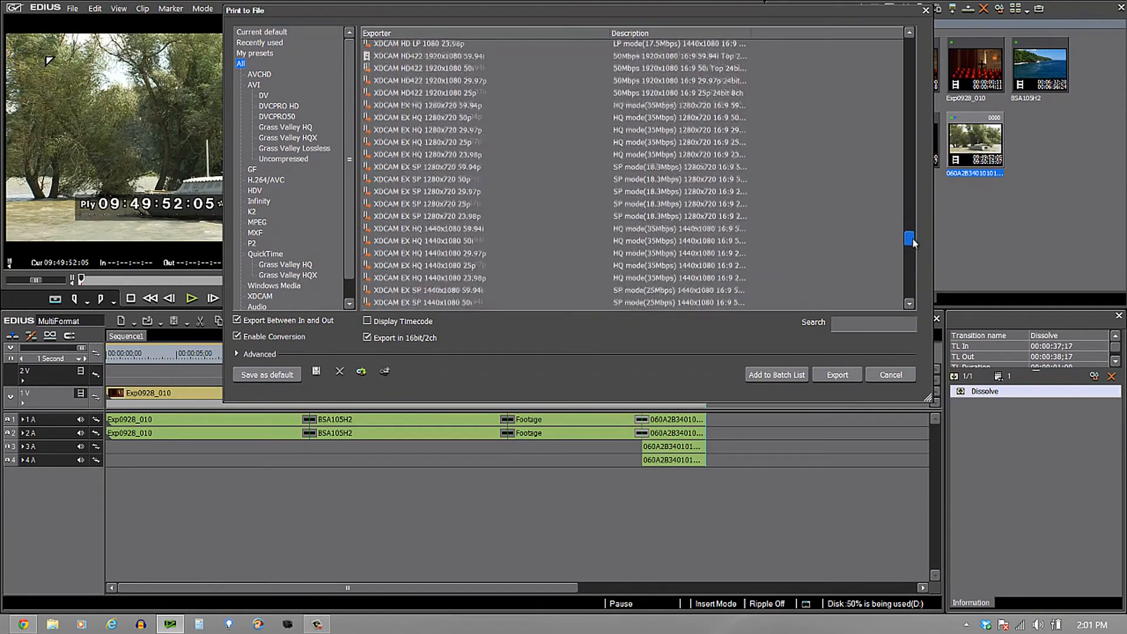
pyautogui.scroll(-3)
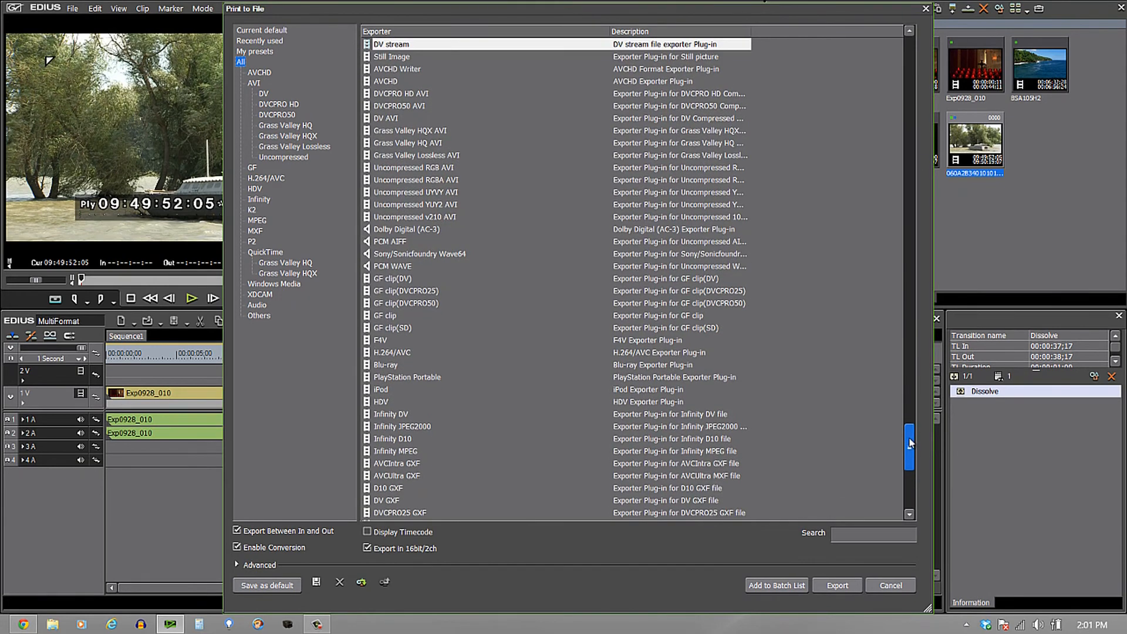
pyautogui.moveTo(409, 219)
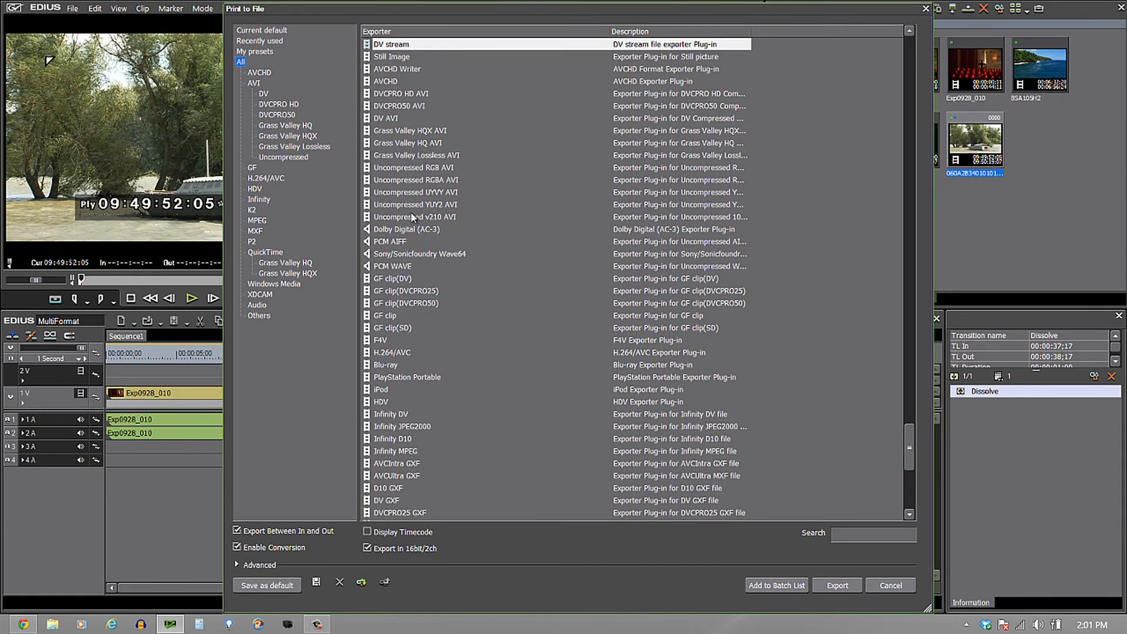
pyautogui.moveTo(856, 457)
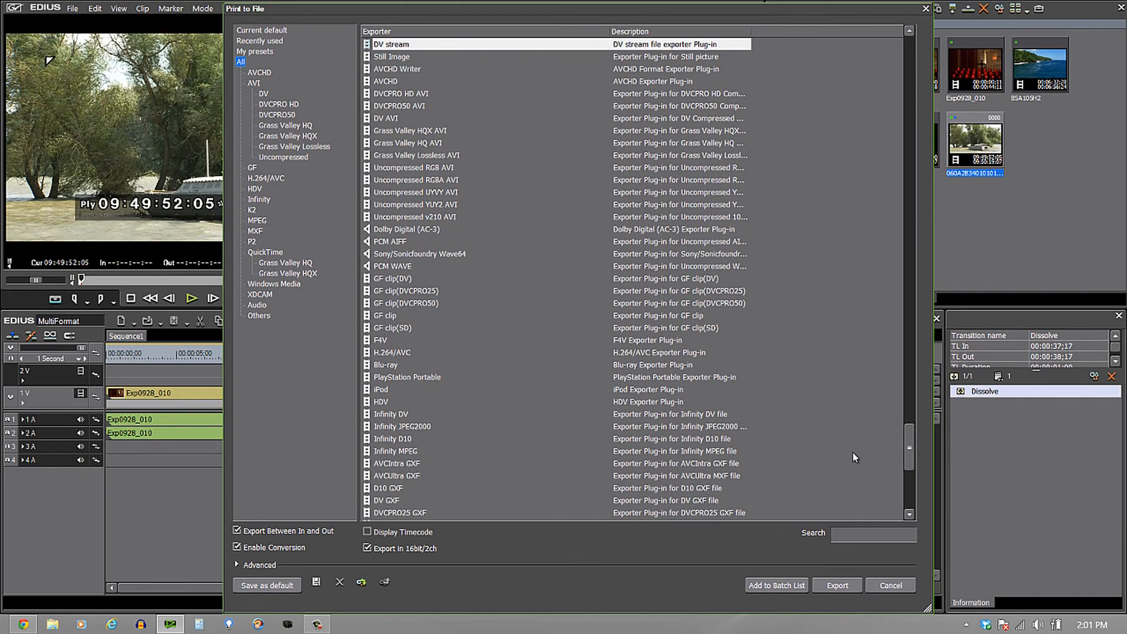
pyautogui.scroll(-3)
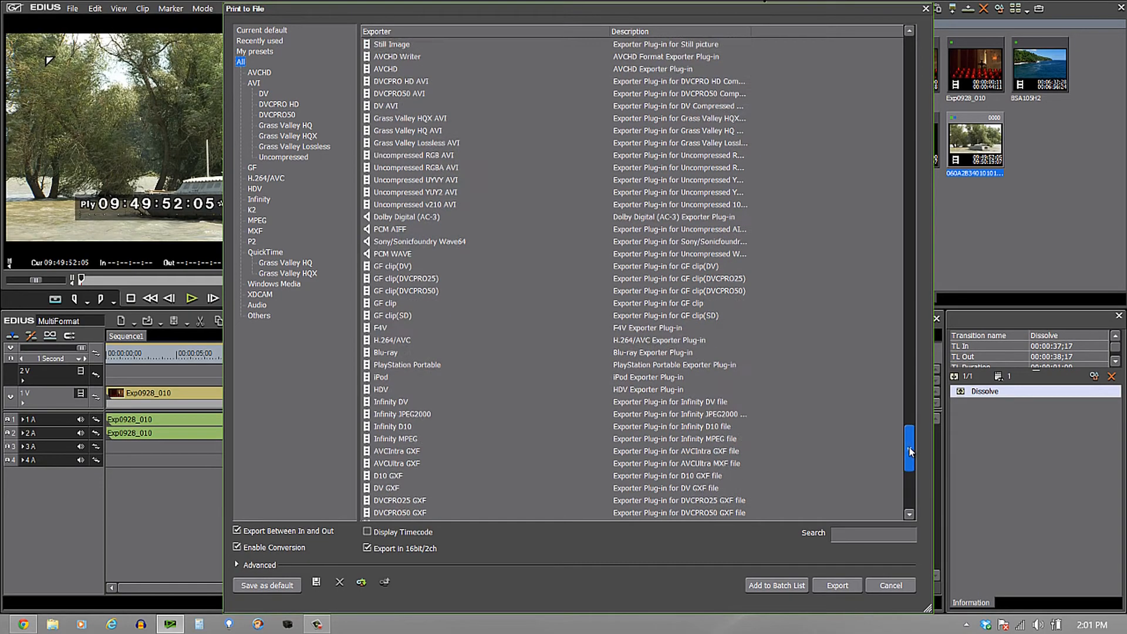
pyautogui.scroll(-3)
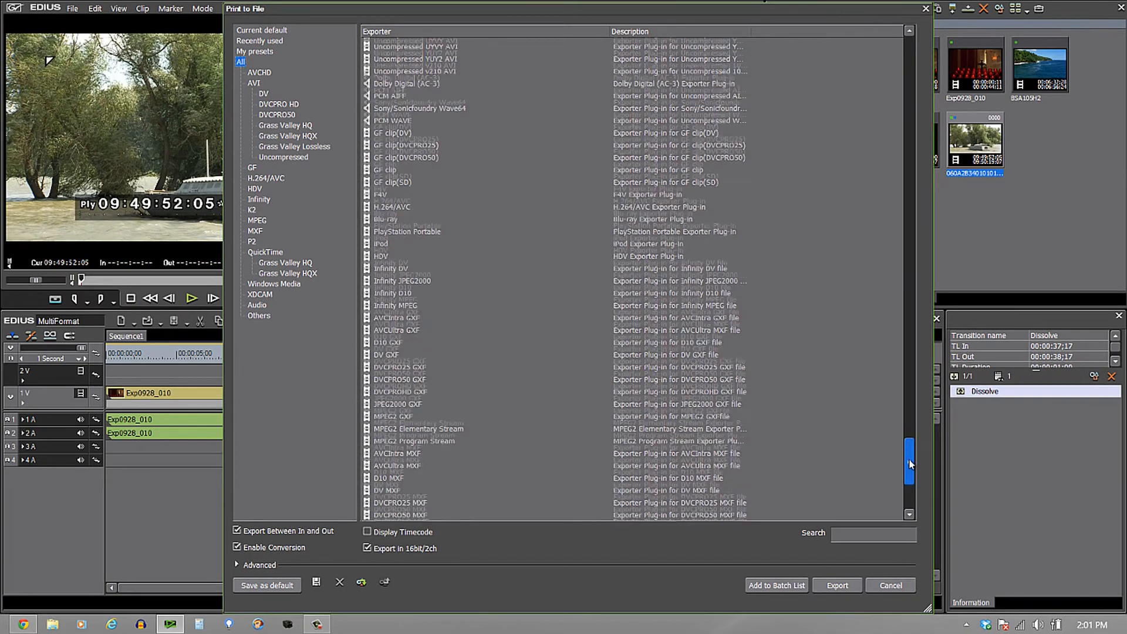
pyautogui.scroll(-3)
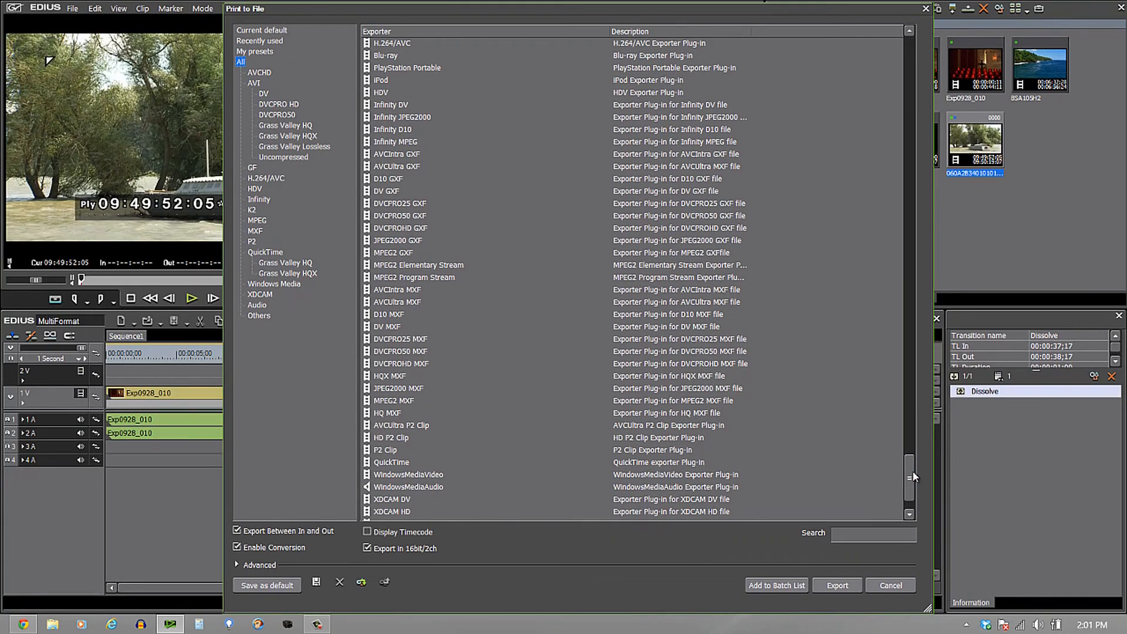
# - Search the Videoguys site for 'Edius 7 Crossgrade' to find the EDIUS Pro 7 Crossgrade Special
pyautogui.click(890, 585)
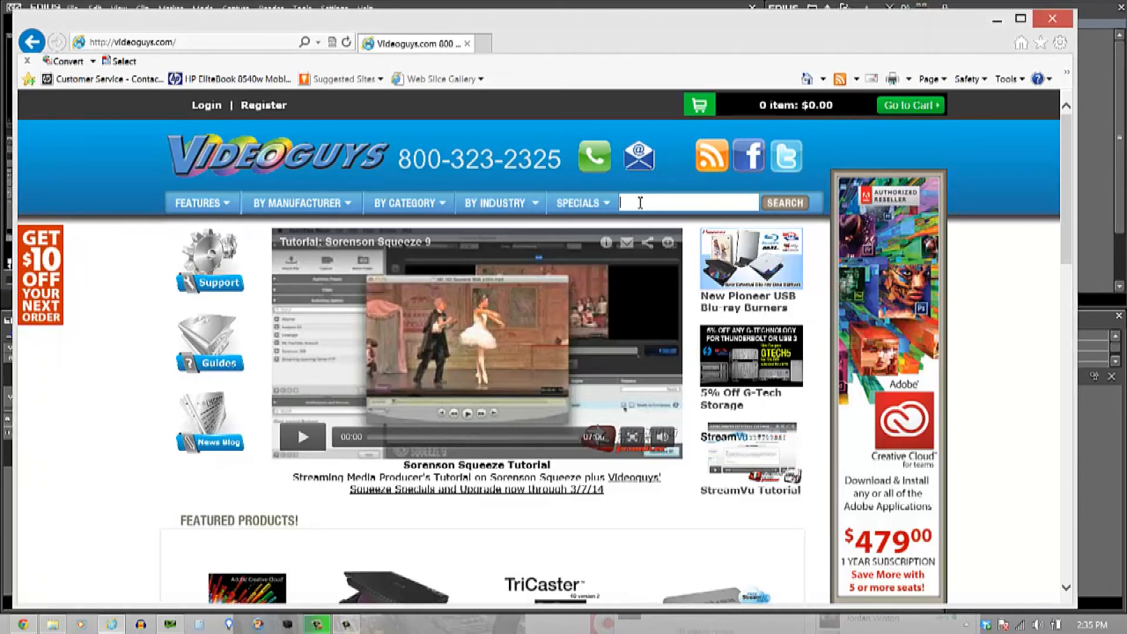
pyautogui.write('Edius 7')
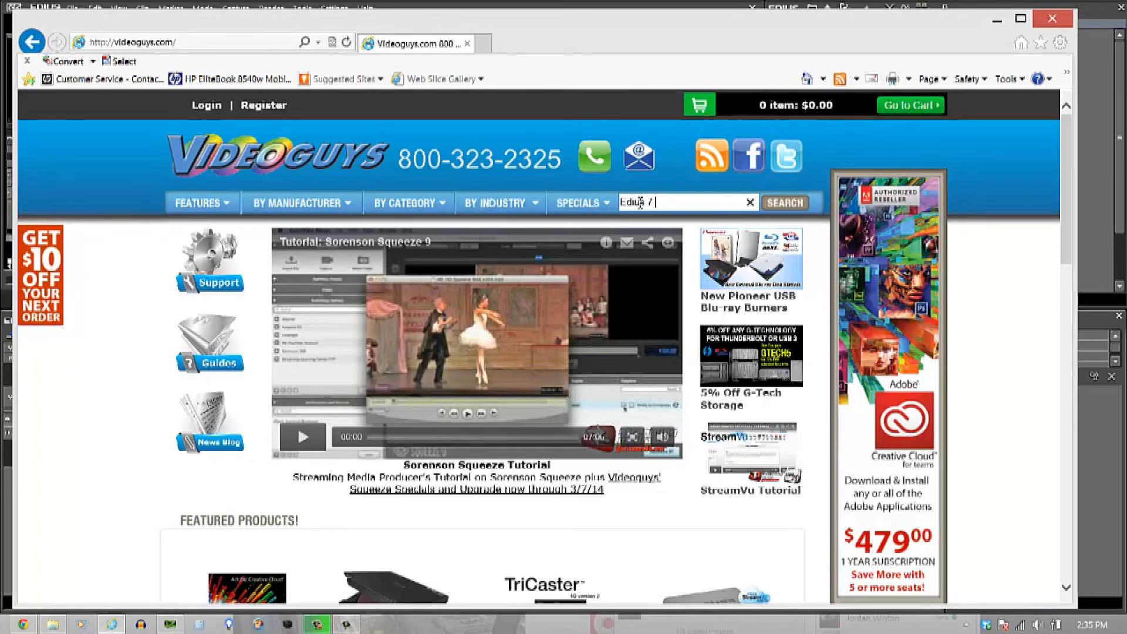
pyautogui.write('Crossgrade')
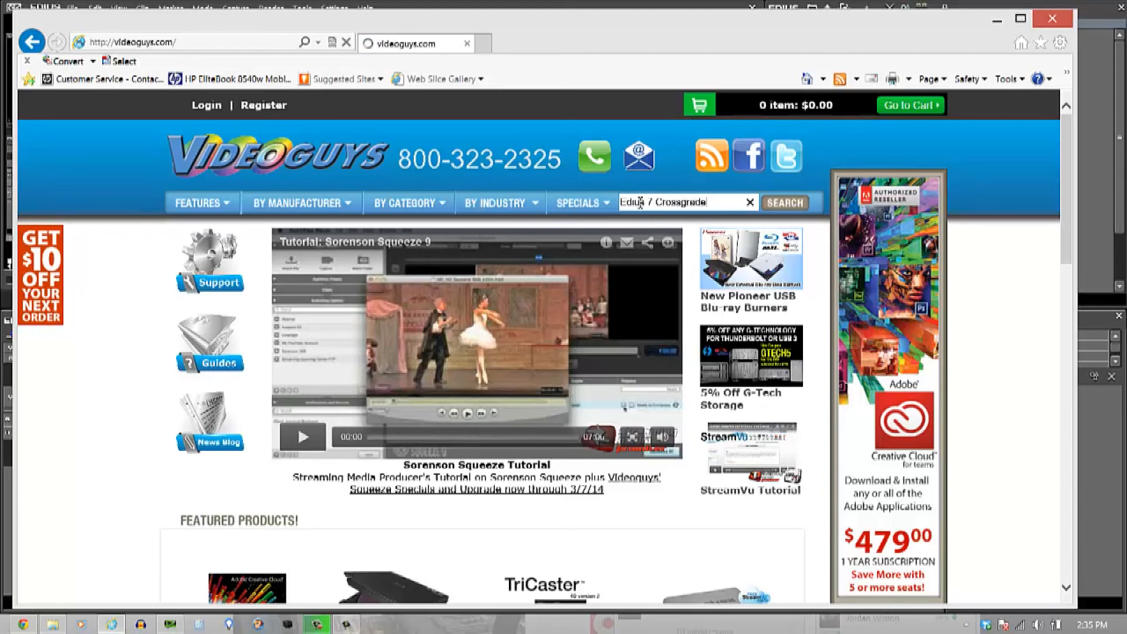
pyautogui.click(784, 202)
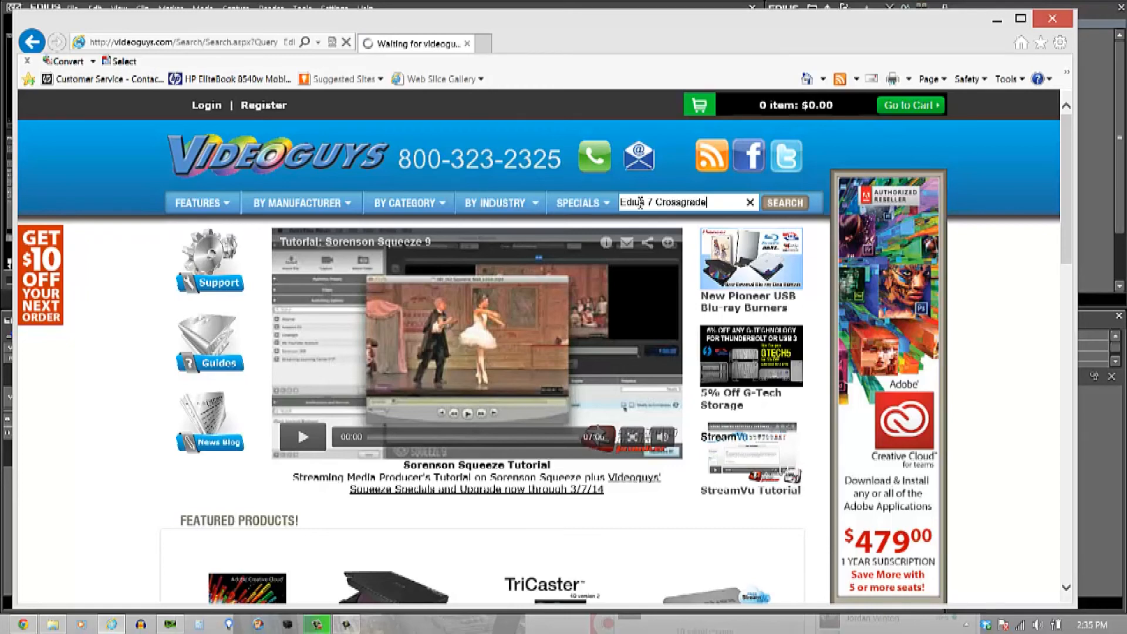
pyautogui.click(784, 202)
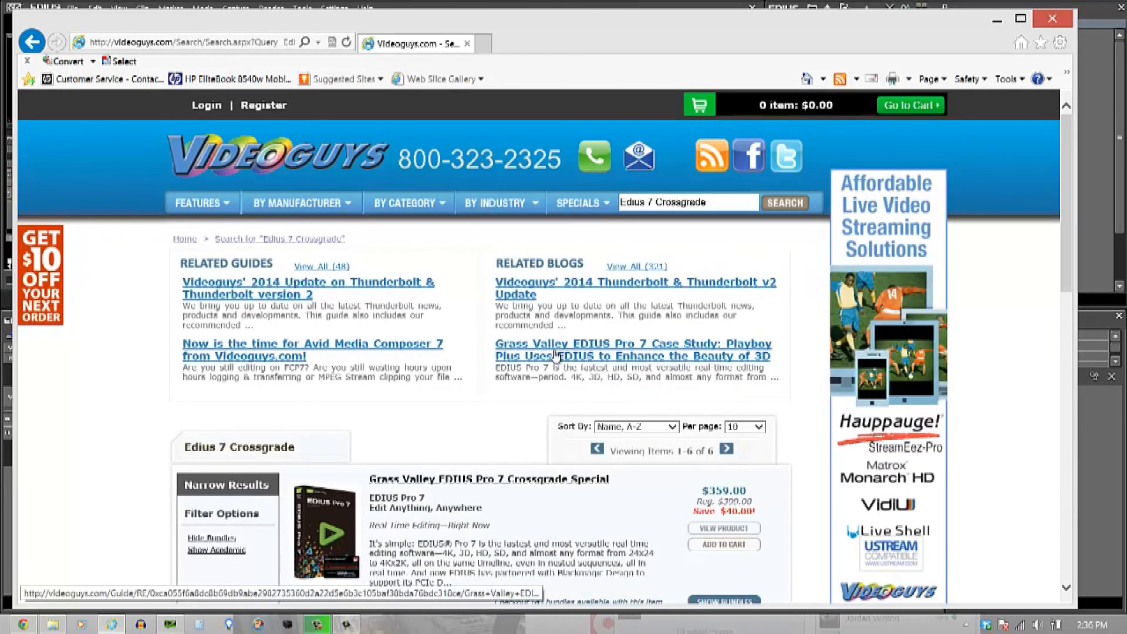